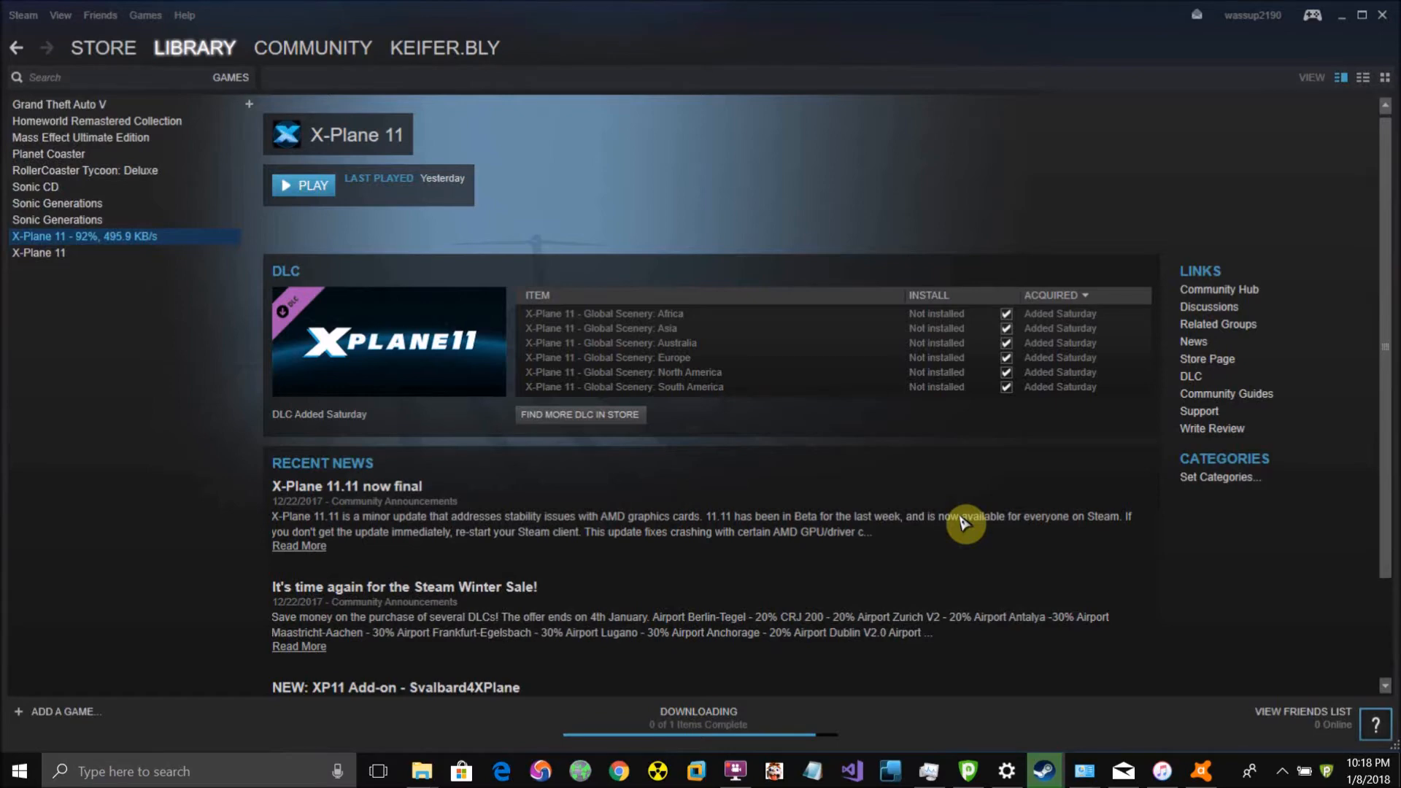
pyautogui.moveTo(416, 103)
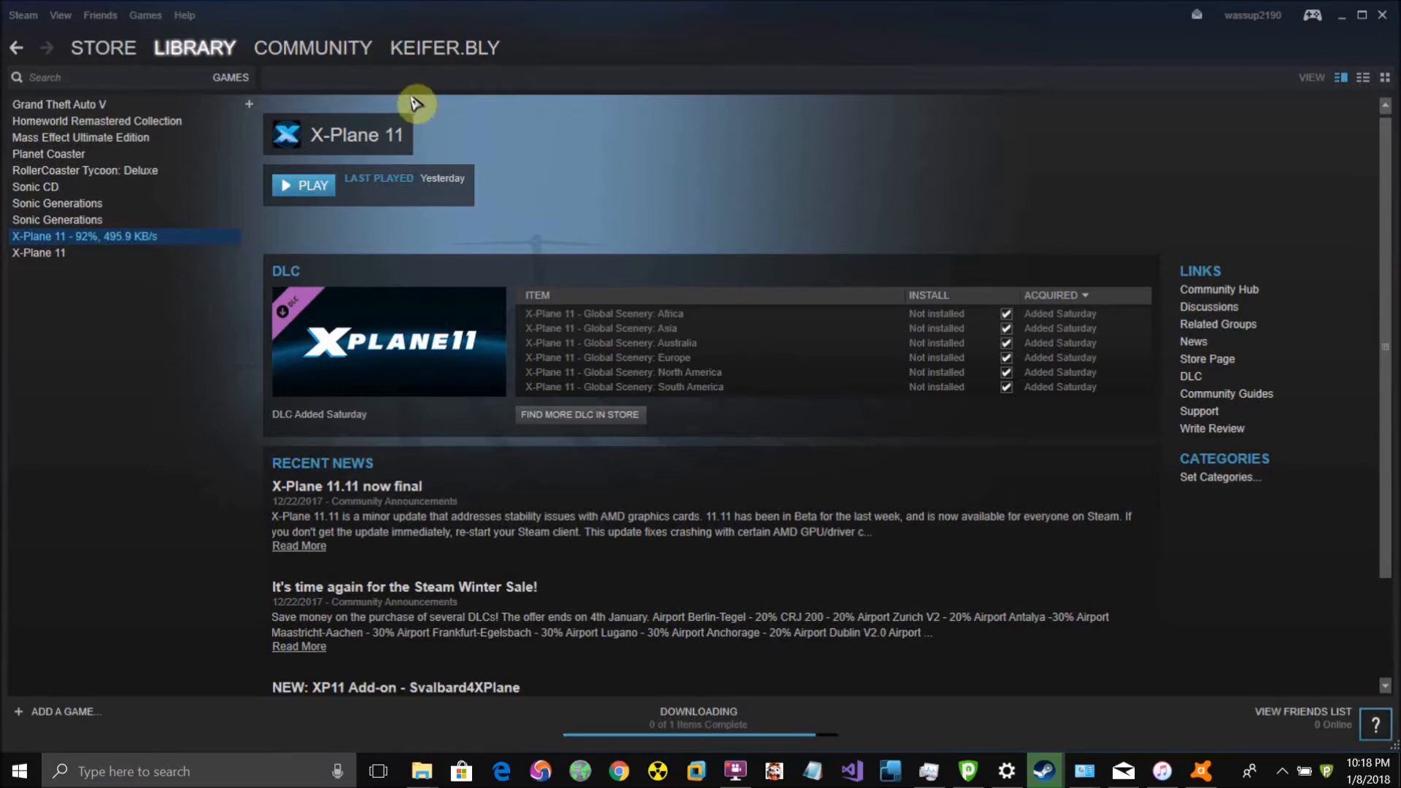
# Step: Bring up the Steam client menu that lists Backup and Restore Games
pyautogui.click(194, 46)
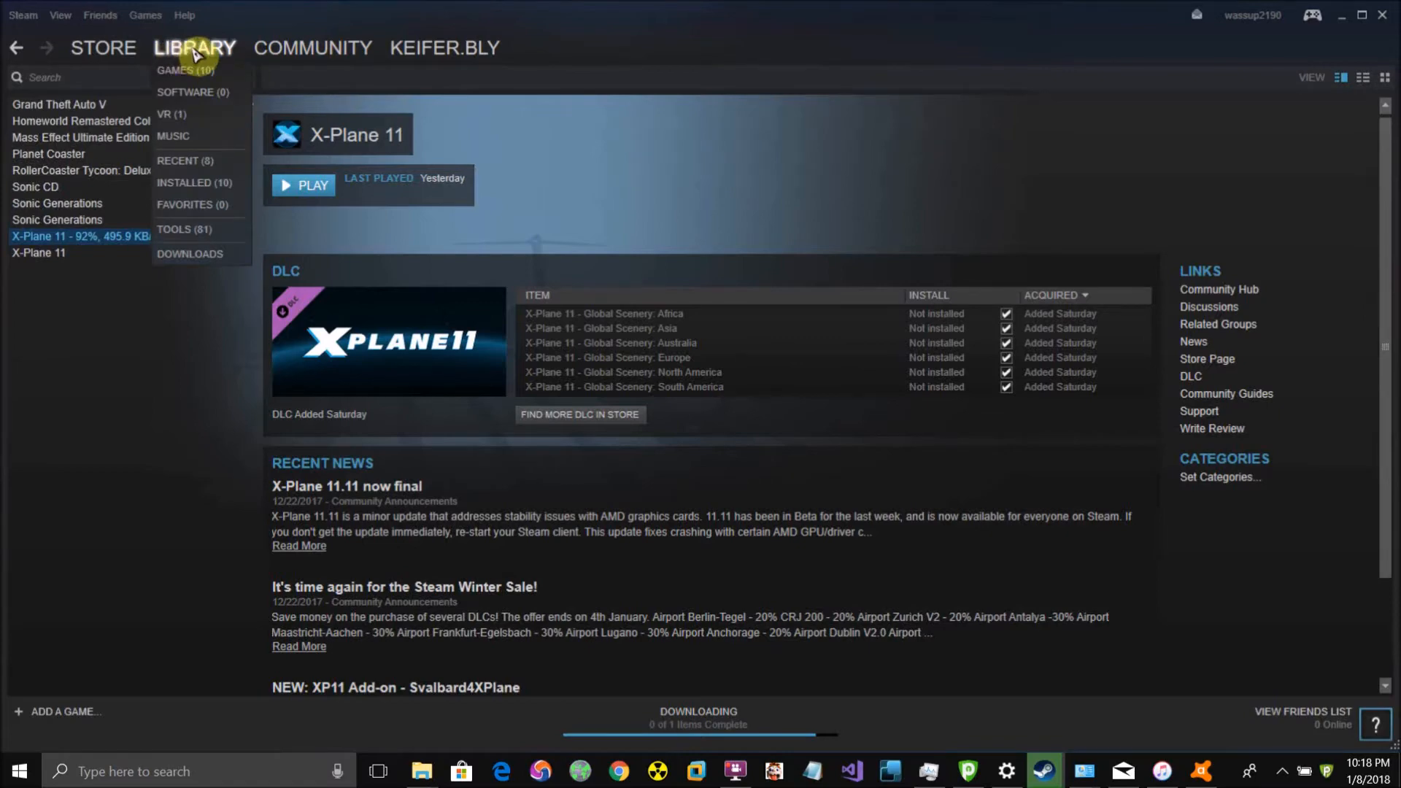
pyautogui.click(22, 15)
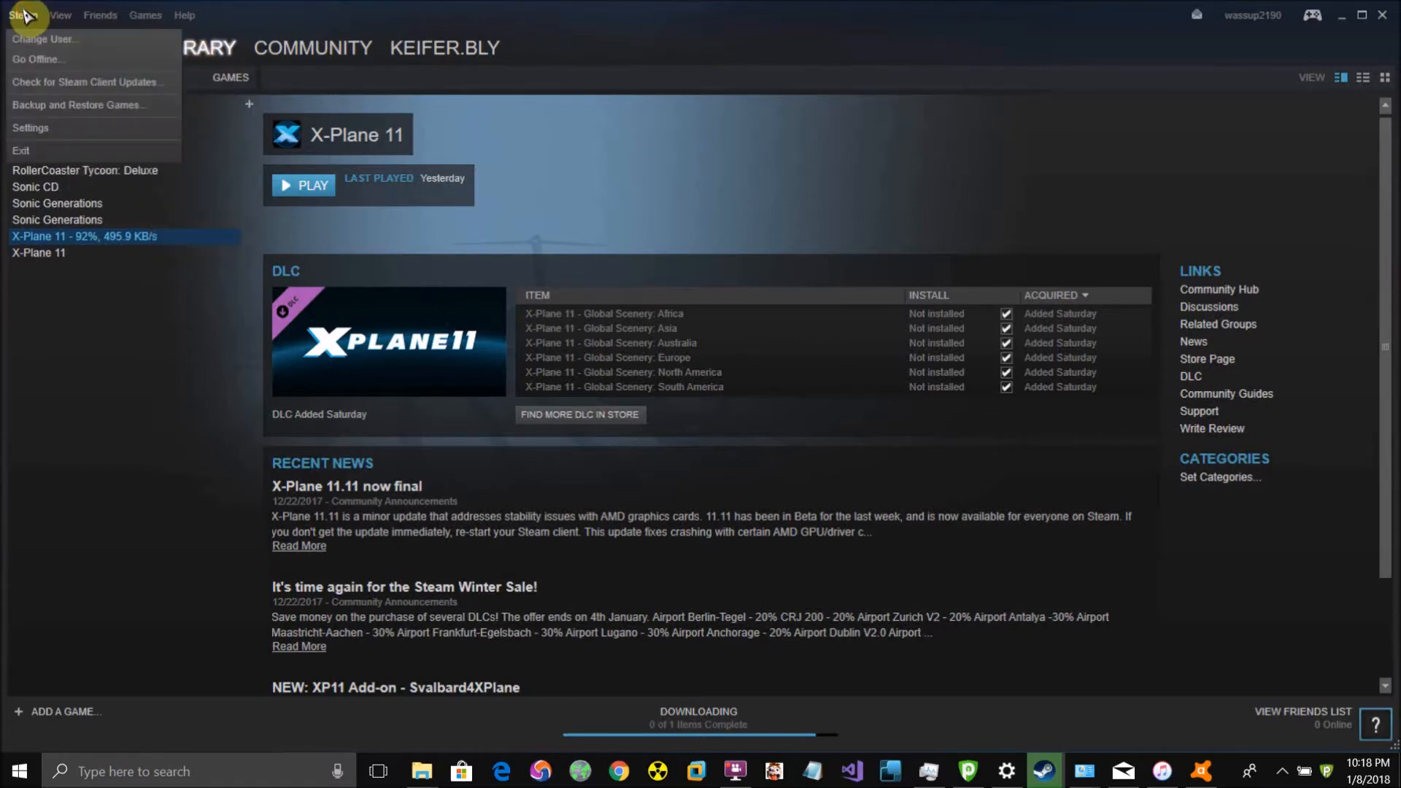
pyautogui.moveTo(54, 89)
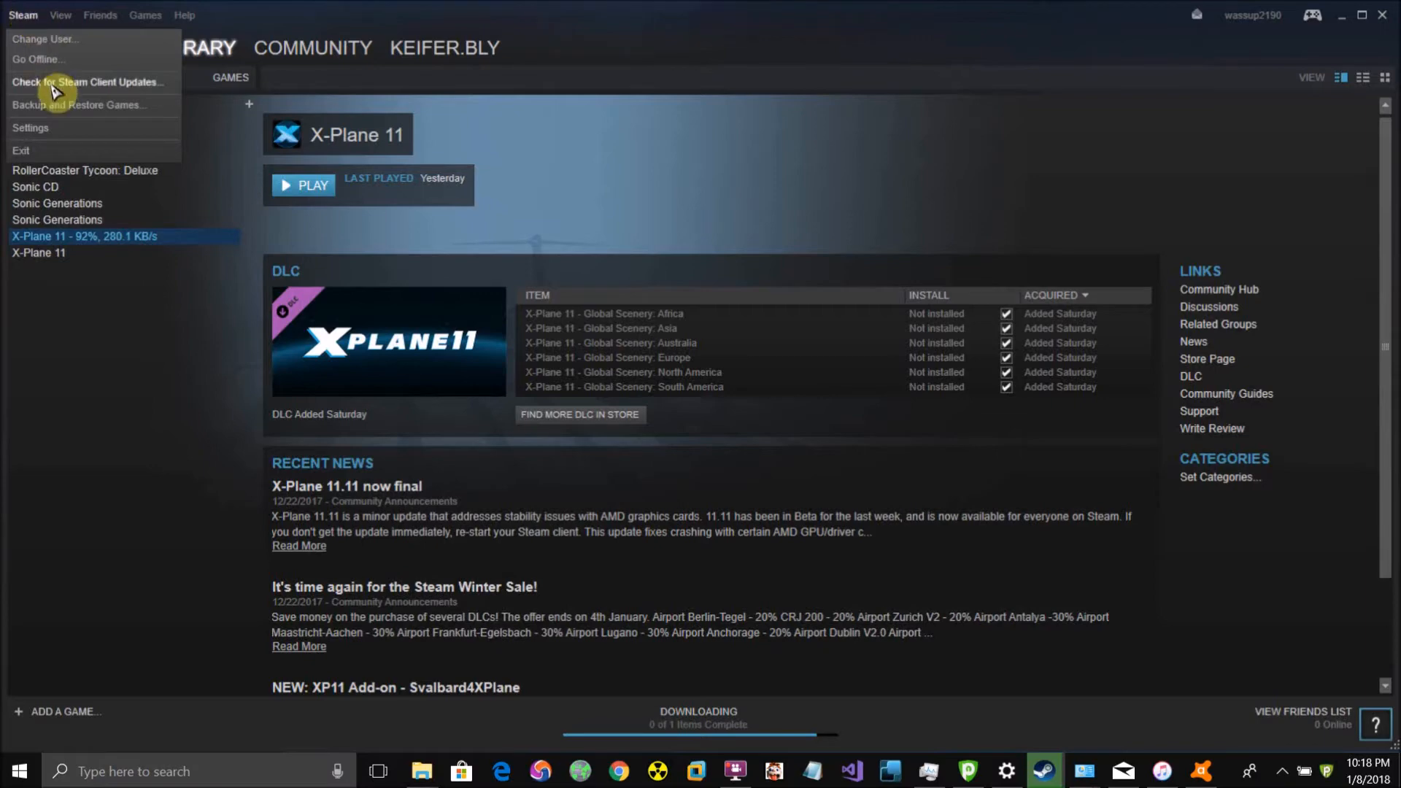
# Step: Launch the Backup and Restore wizard and settle on 'Backup currently installed programs'
pyautogui.click(79, 105)
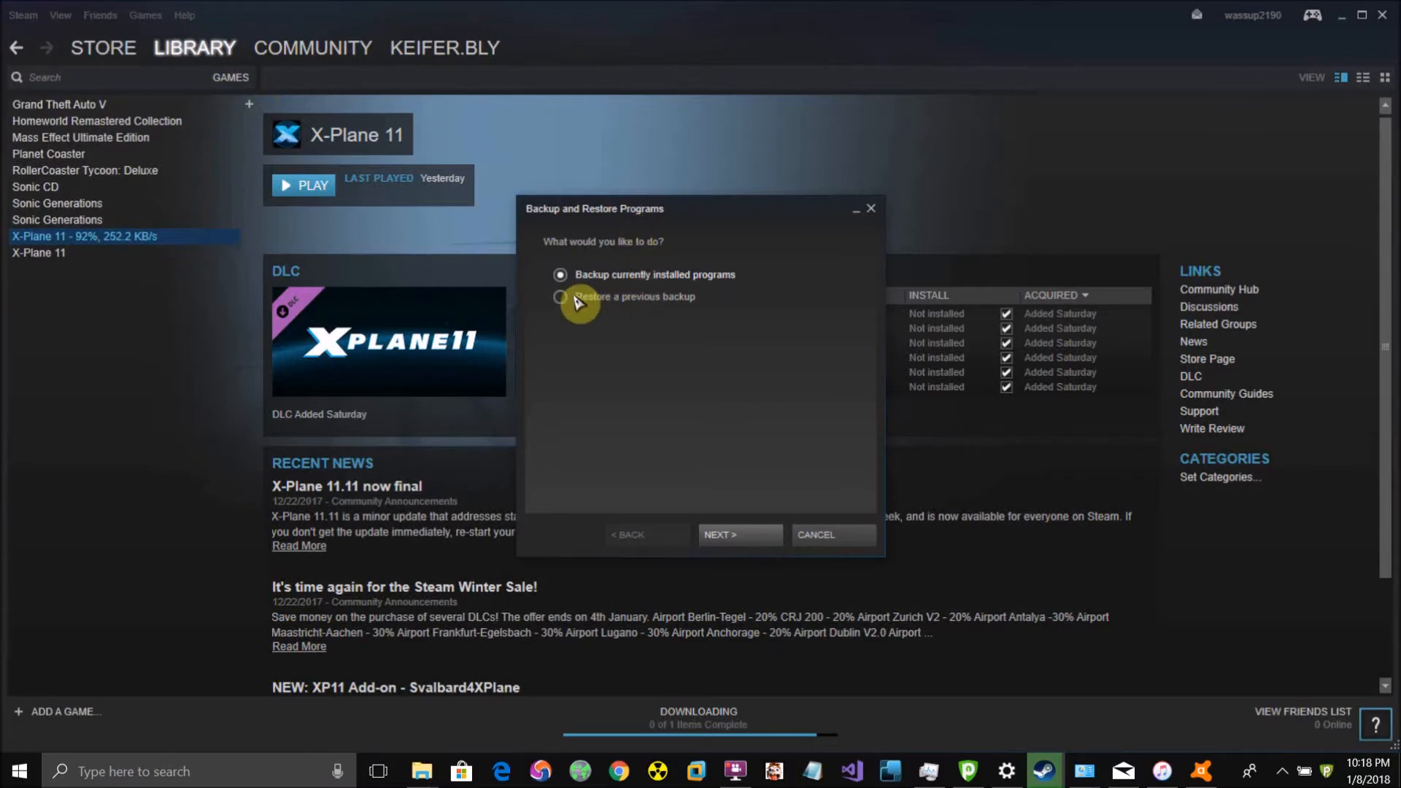
pyautogui.moveTo(594, 285)
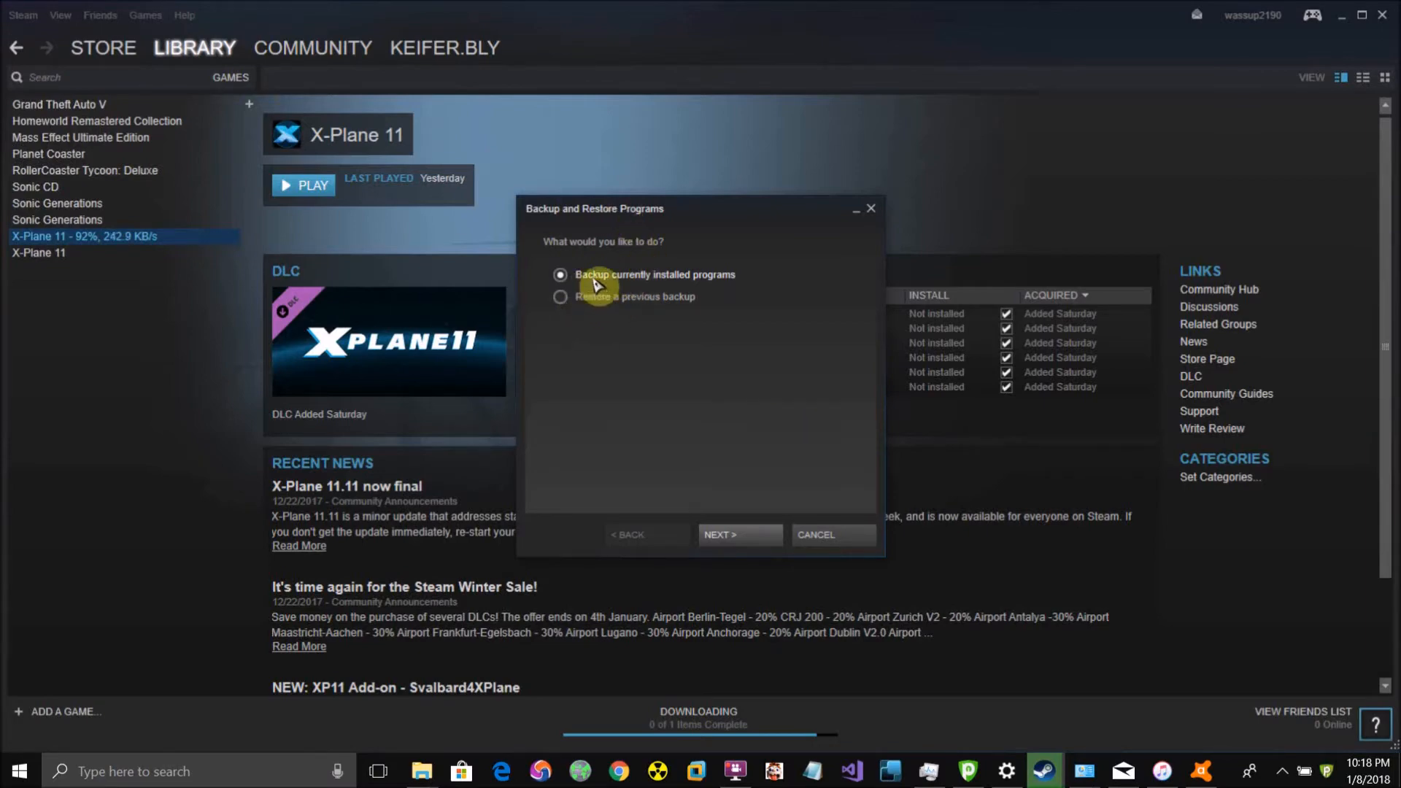
pyautogui.moveTo(585, 308)
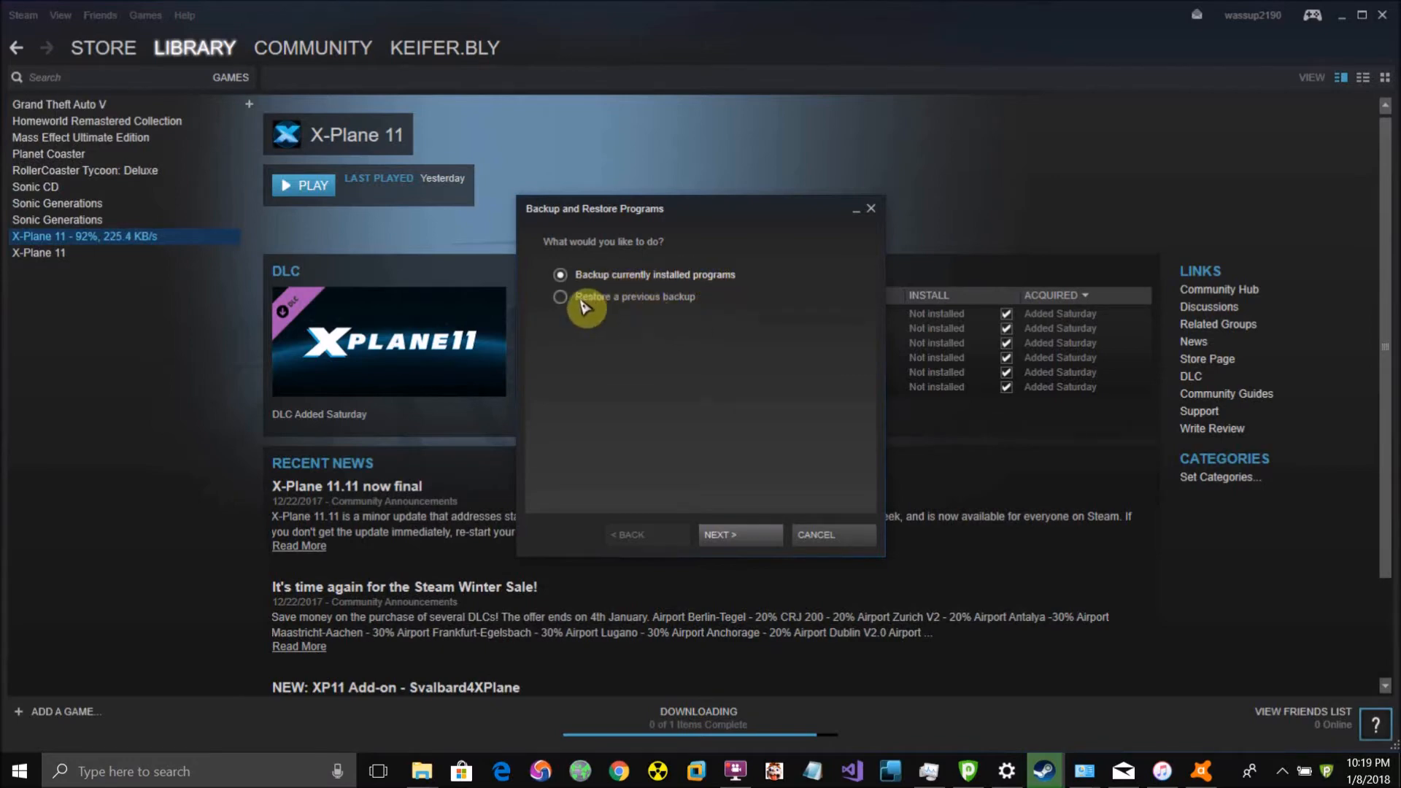
pyautogui.moveTo(635, 312)
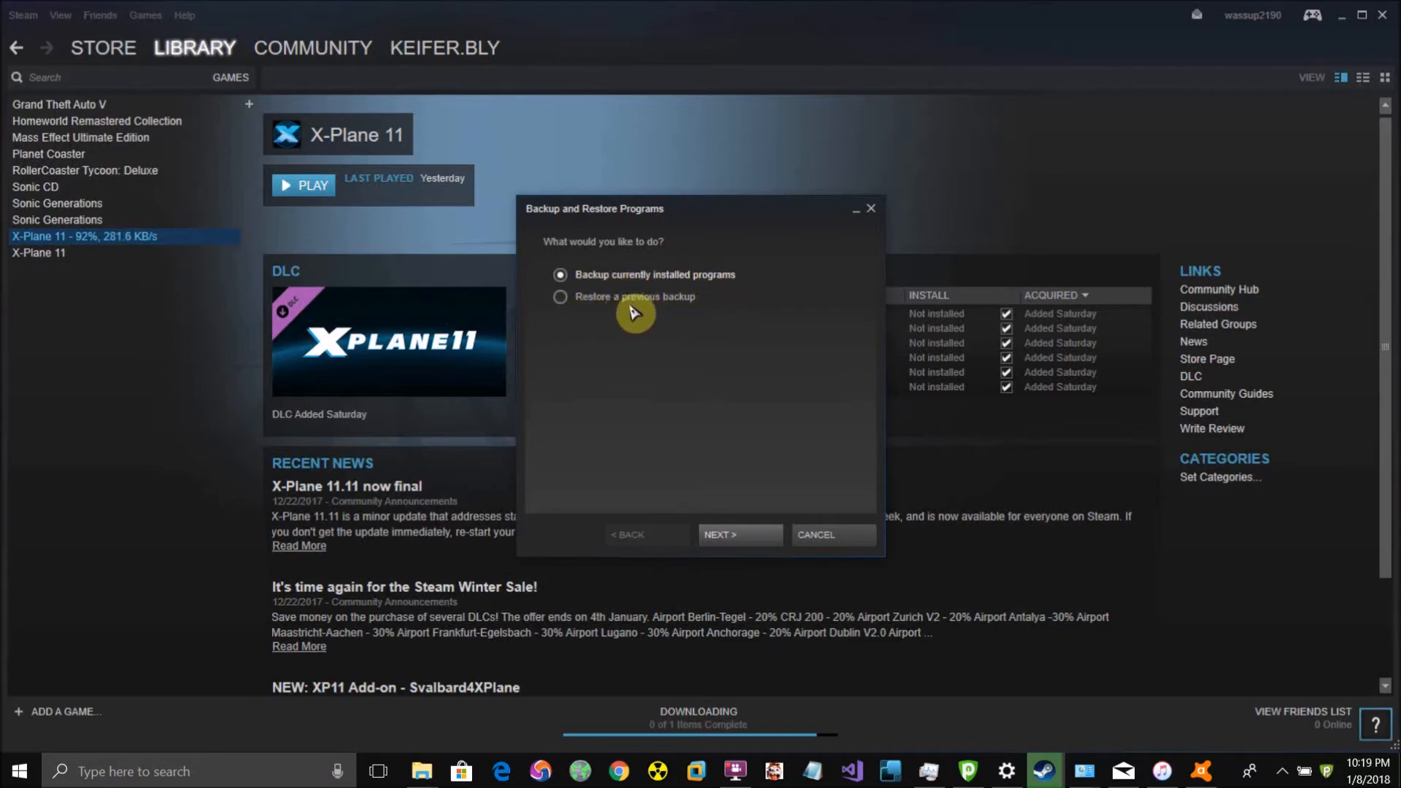
pyautogui.moveTo(603, 307)
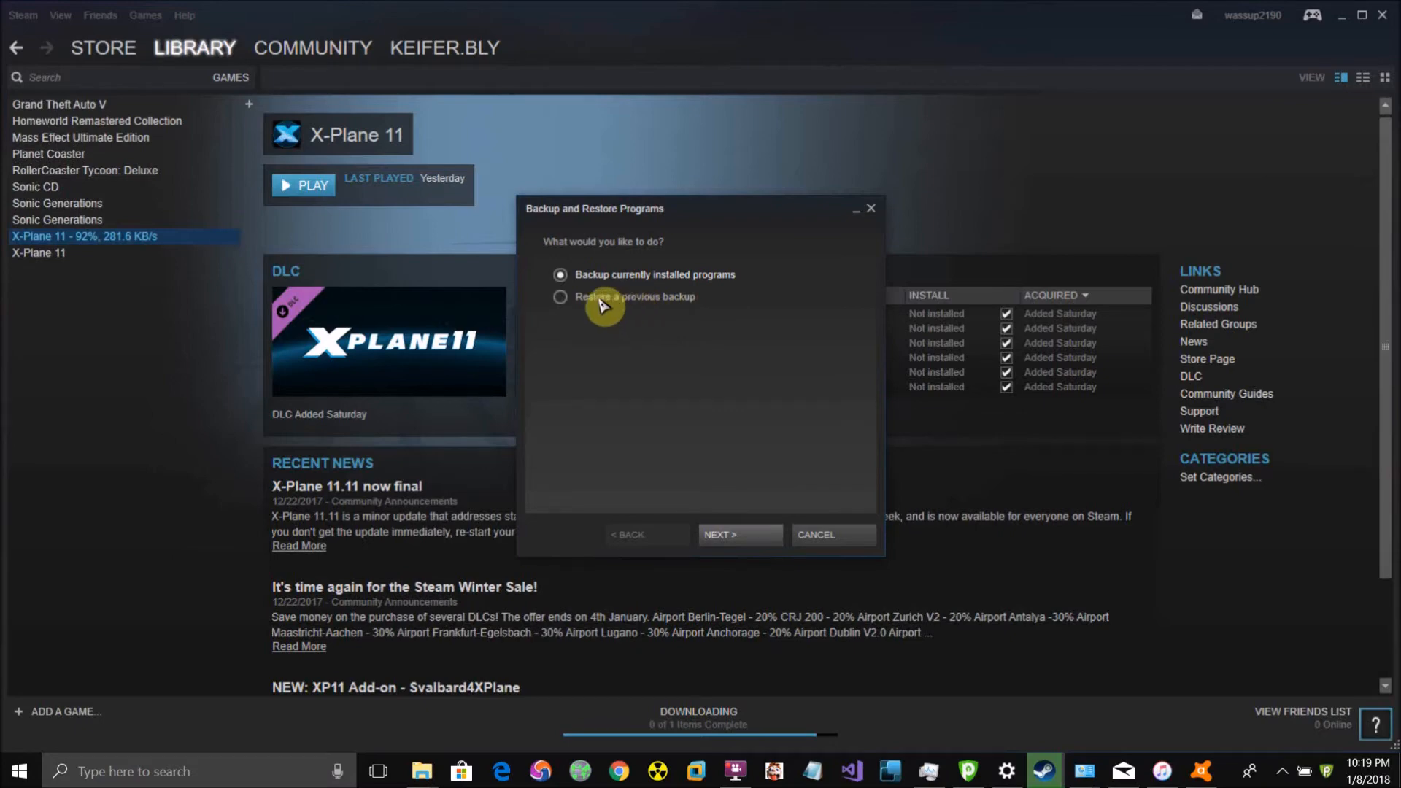
pyautogui.click(561, 297)
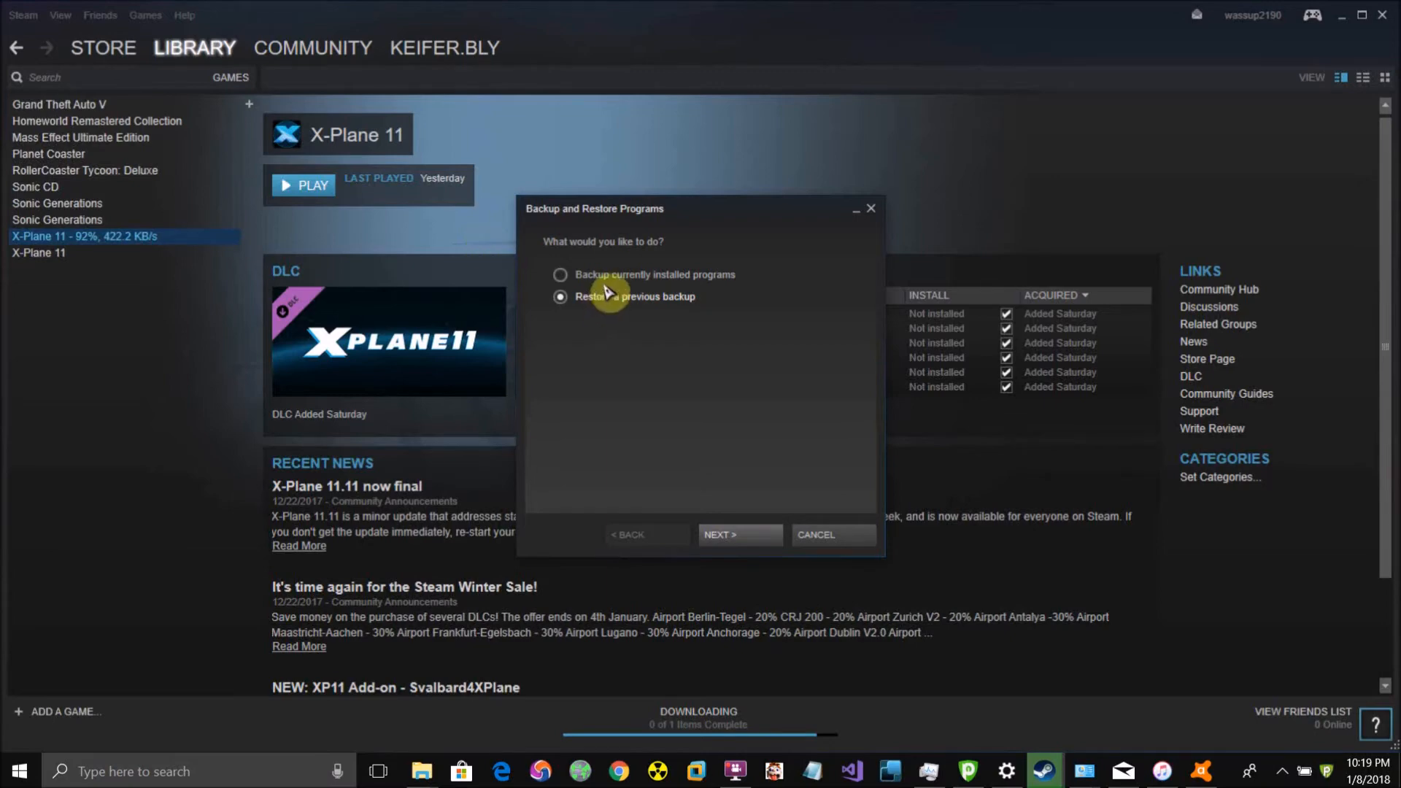
pyautogui.moveTo(626, 292)
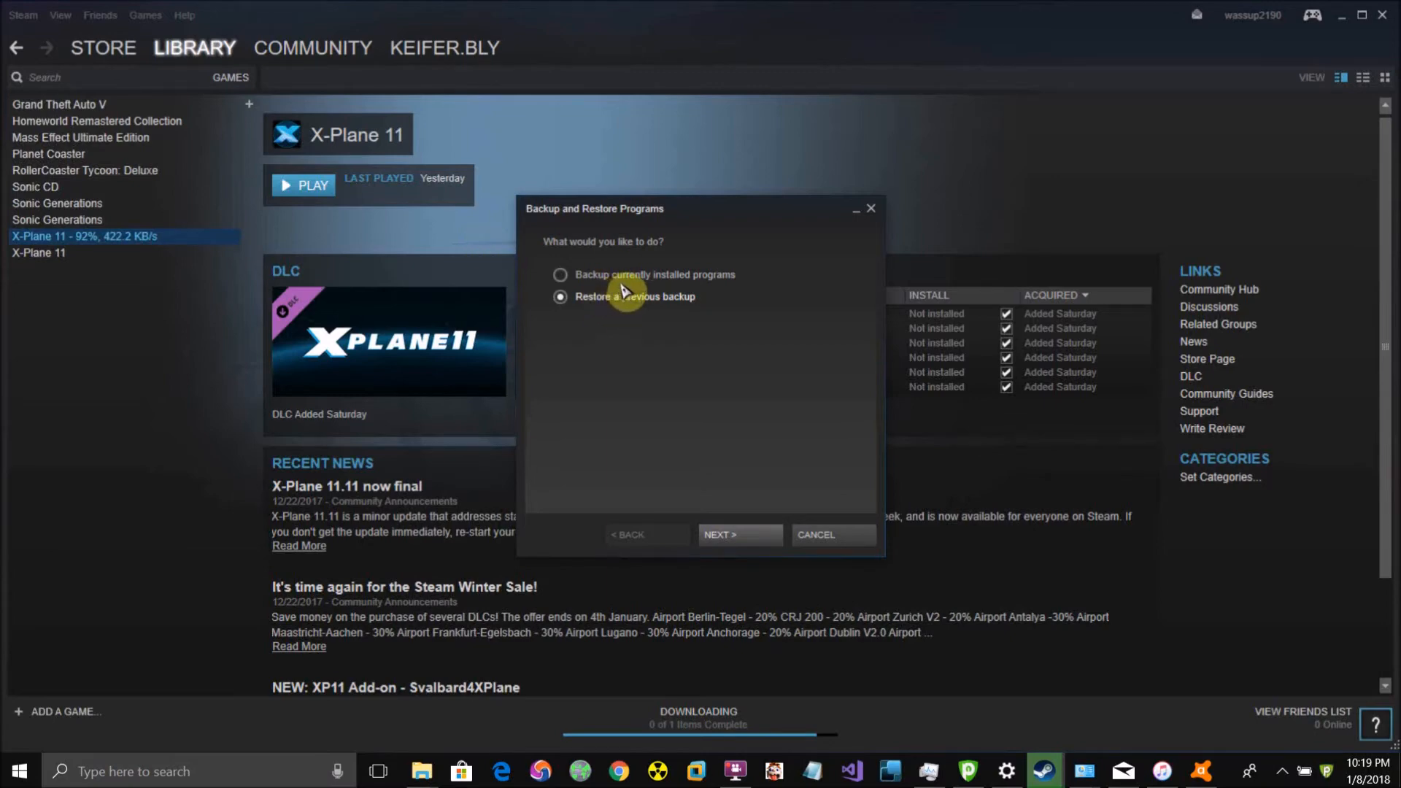
pyautogui.click(560, 275)
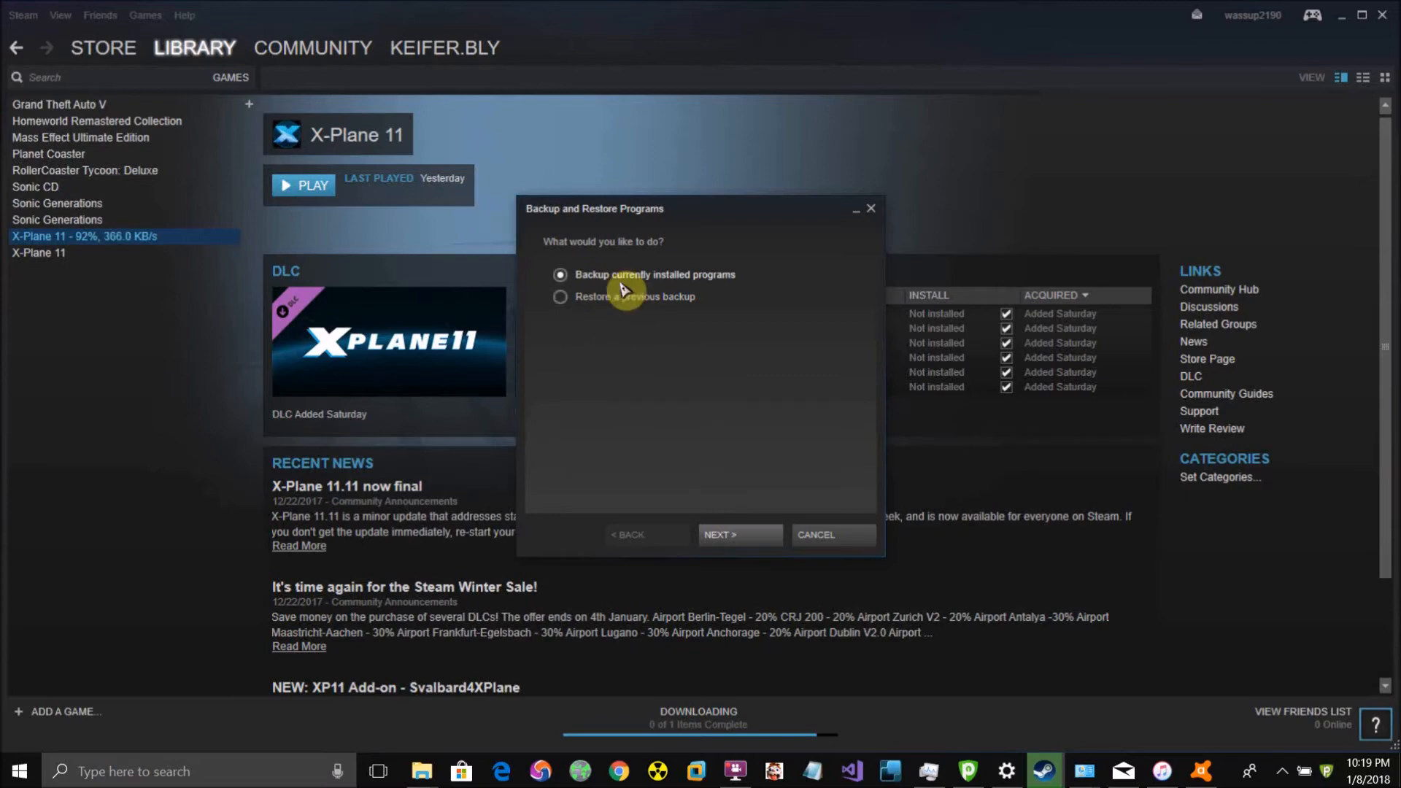
pyautogui.moveTo(760, 510)
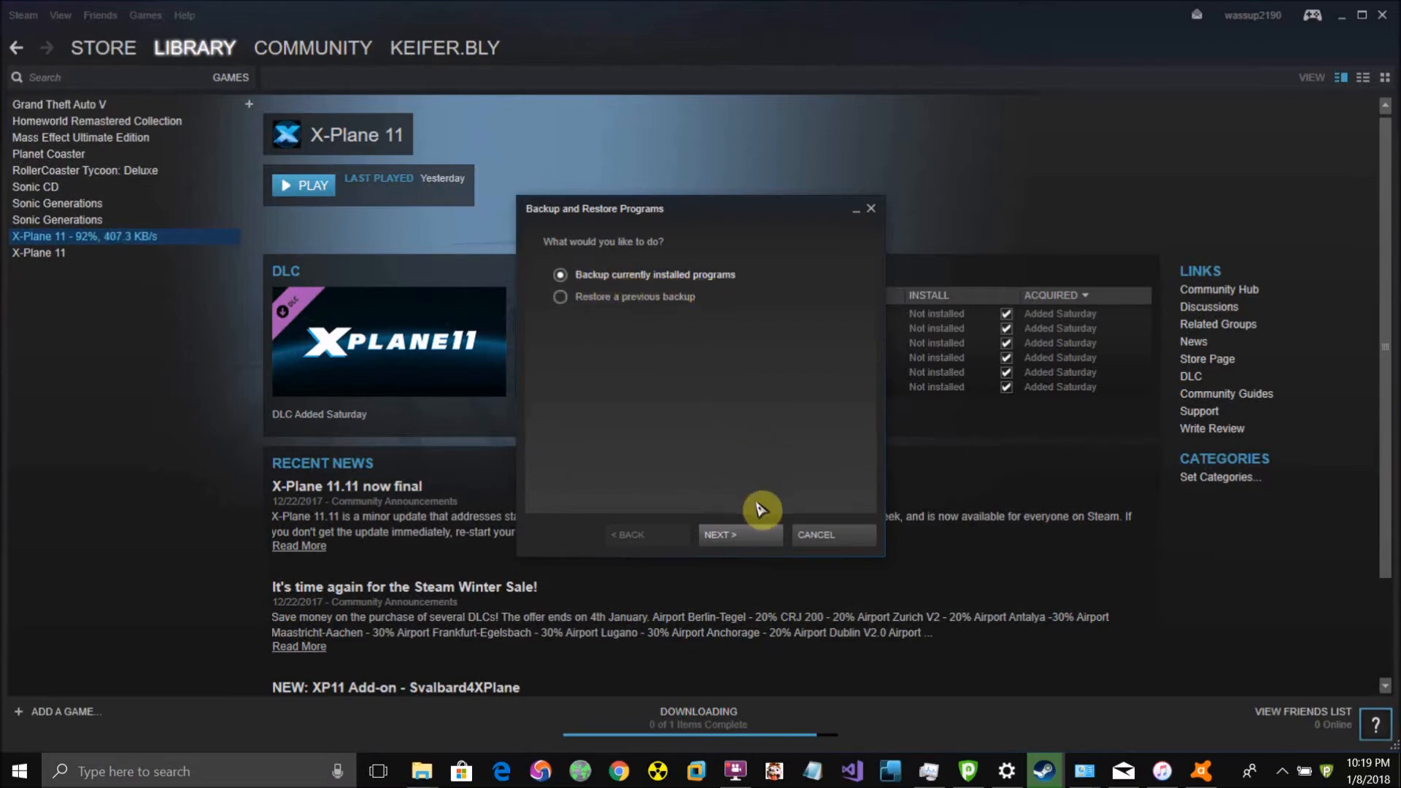
# Step: Check Sonic Generations and Grand Theft Auto V so five games (102225 MB) are selected
pyautogui.click(738, 534)
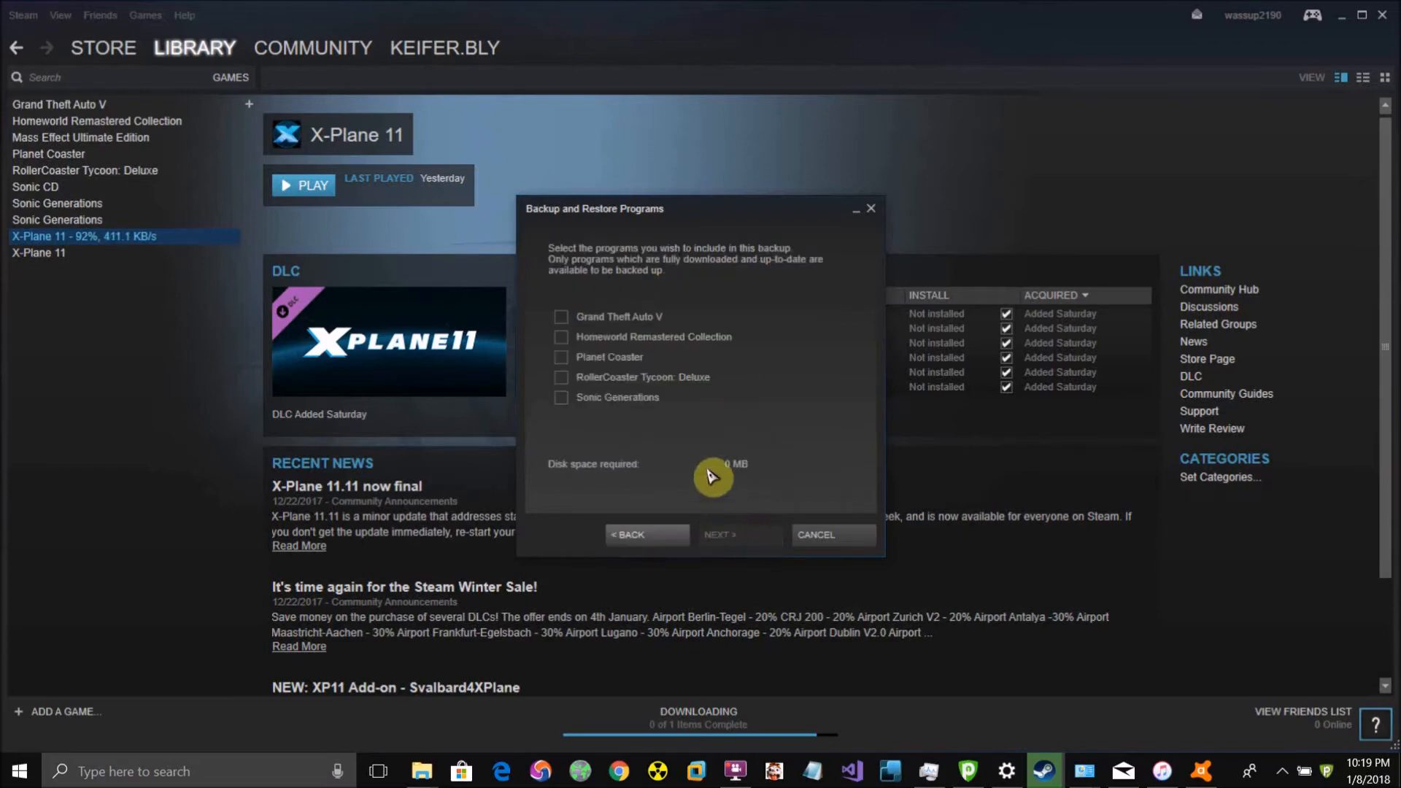
pyautogui.moveTo(573, 321)
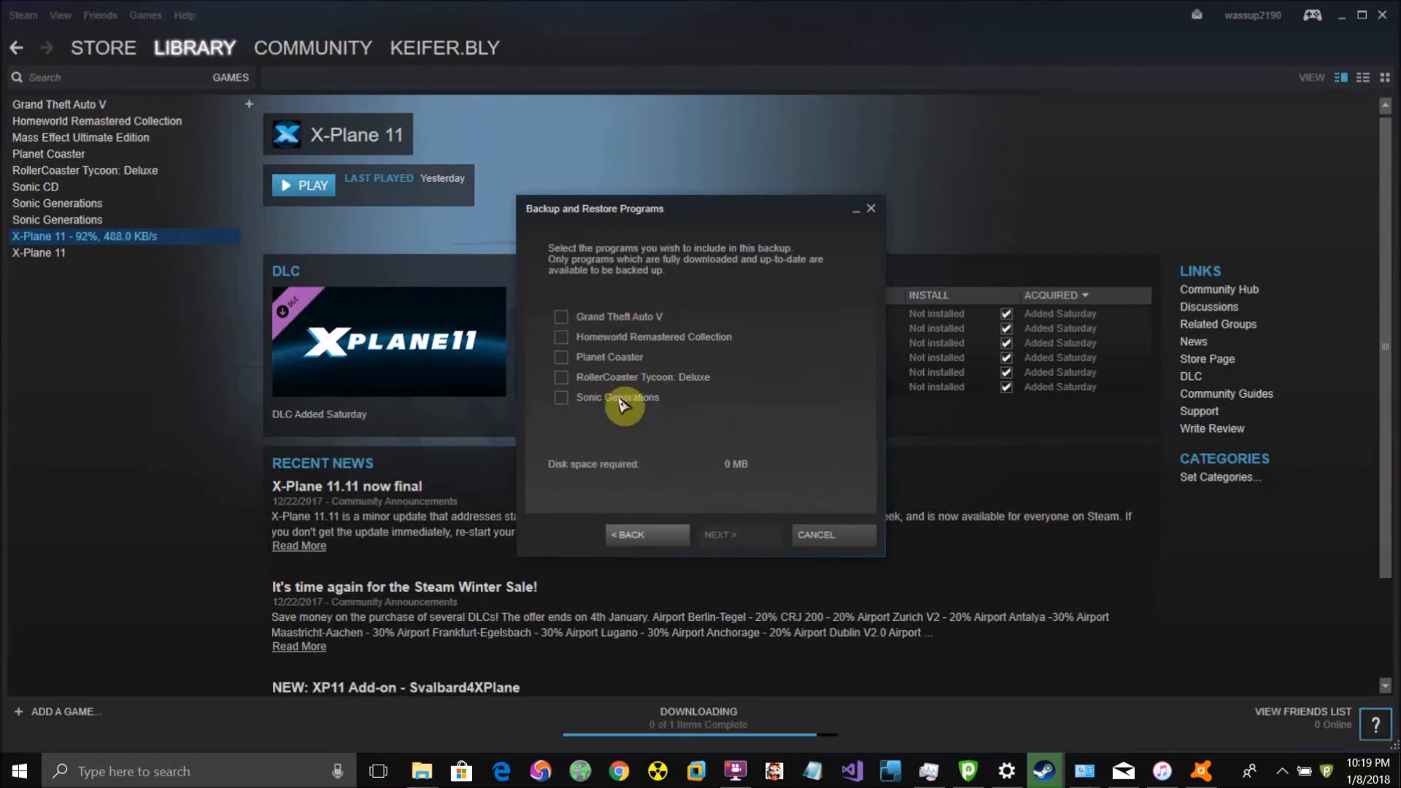
pyautogui.click(561, 397)
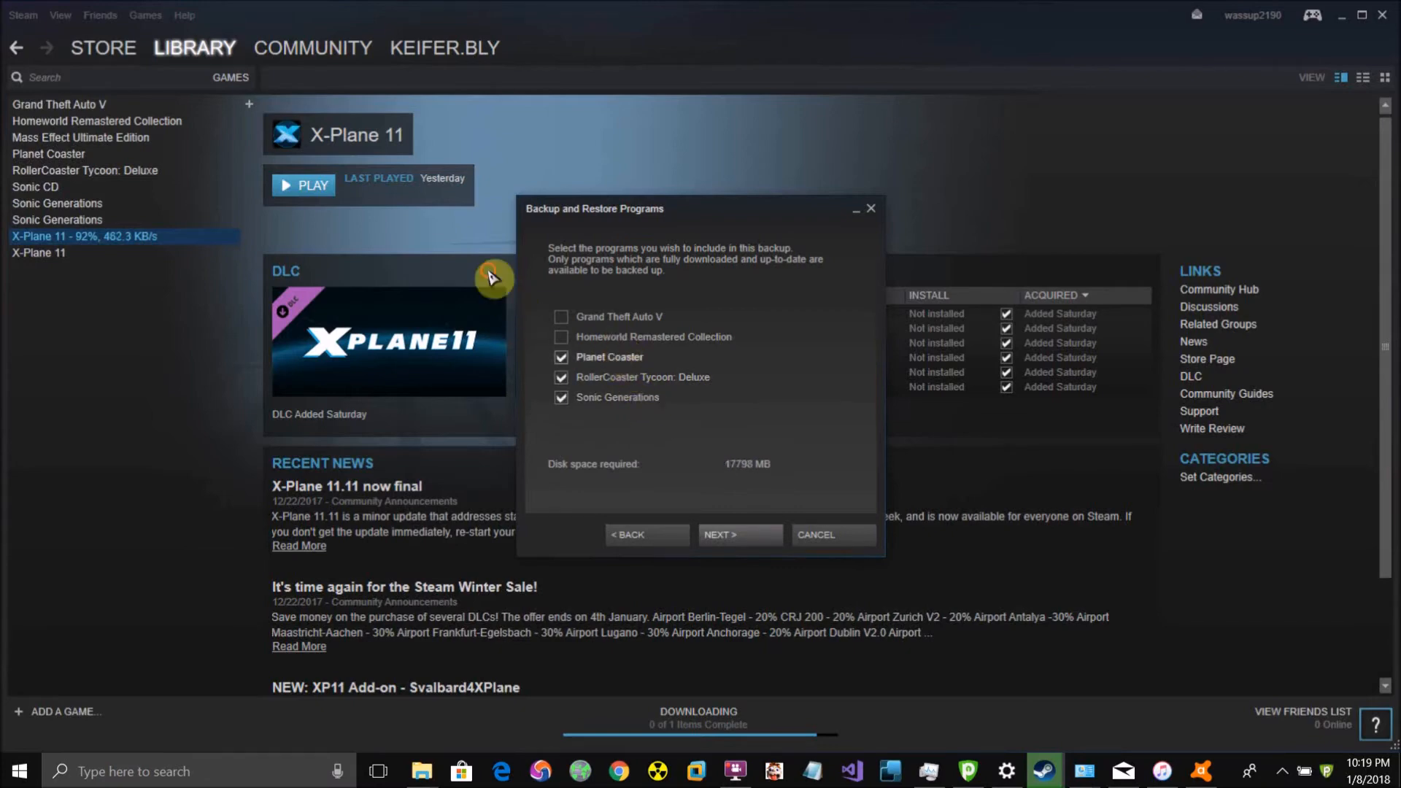
pyautogui.click(562, 317)
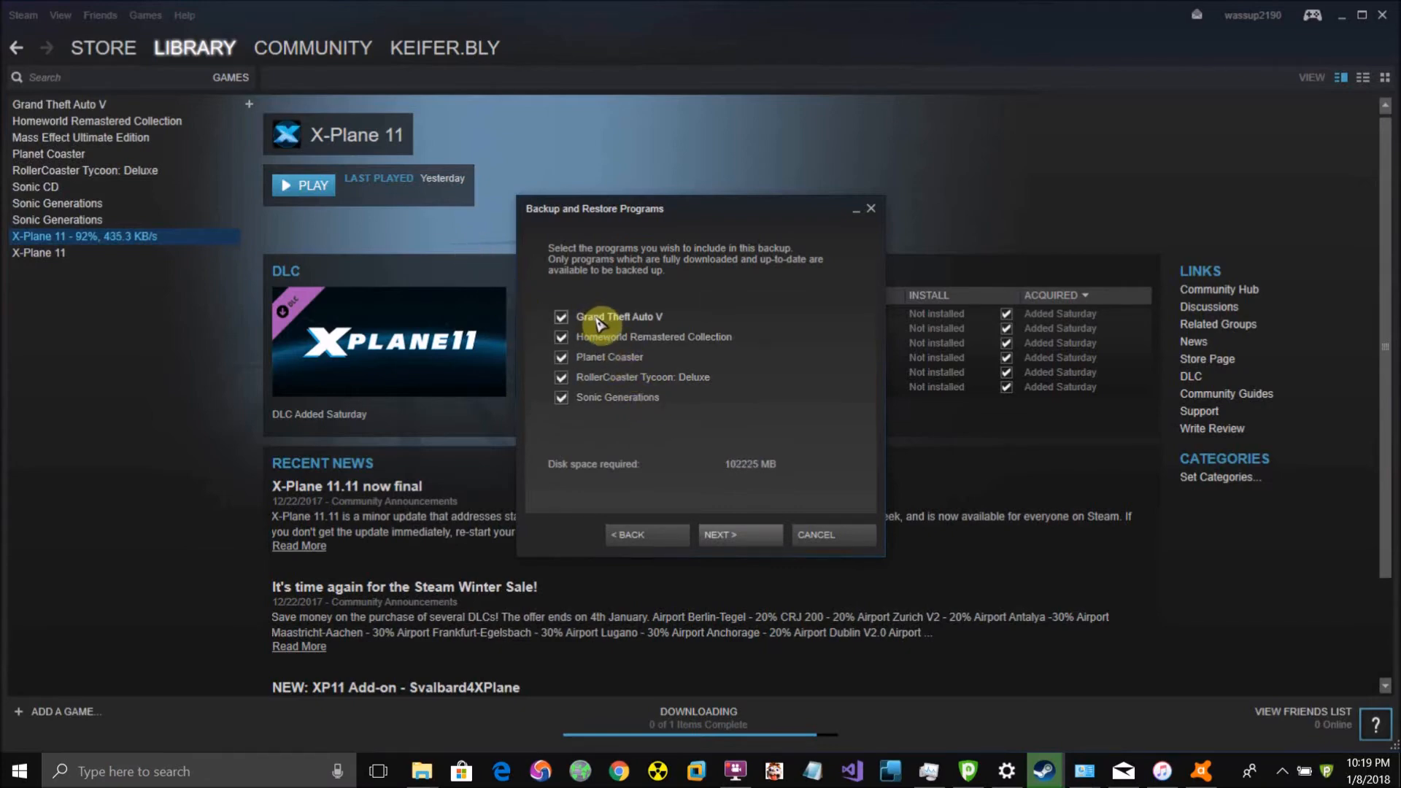
pyautogui.moveTo(585, 349)
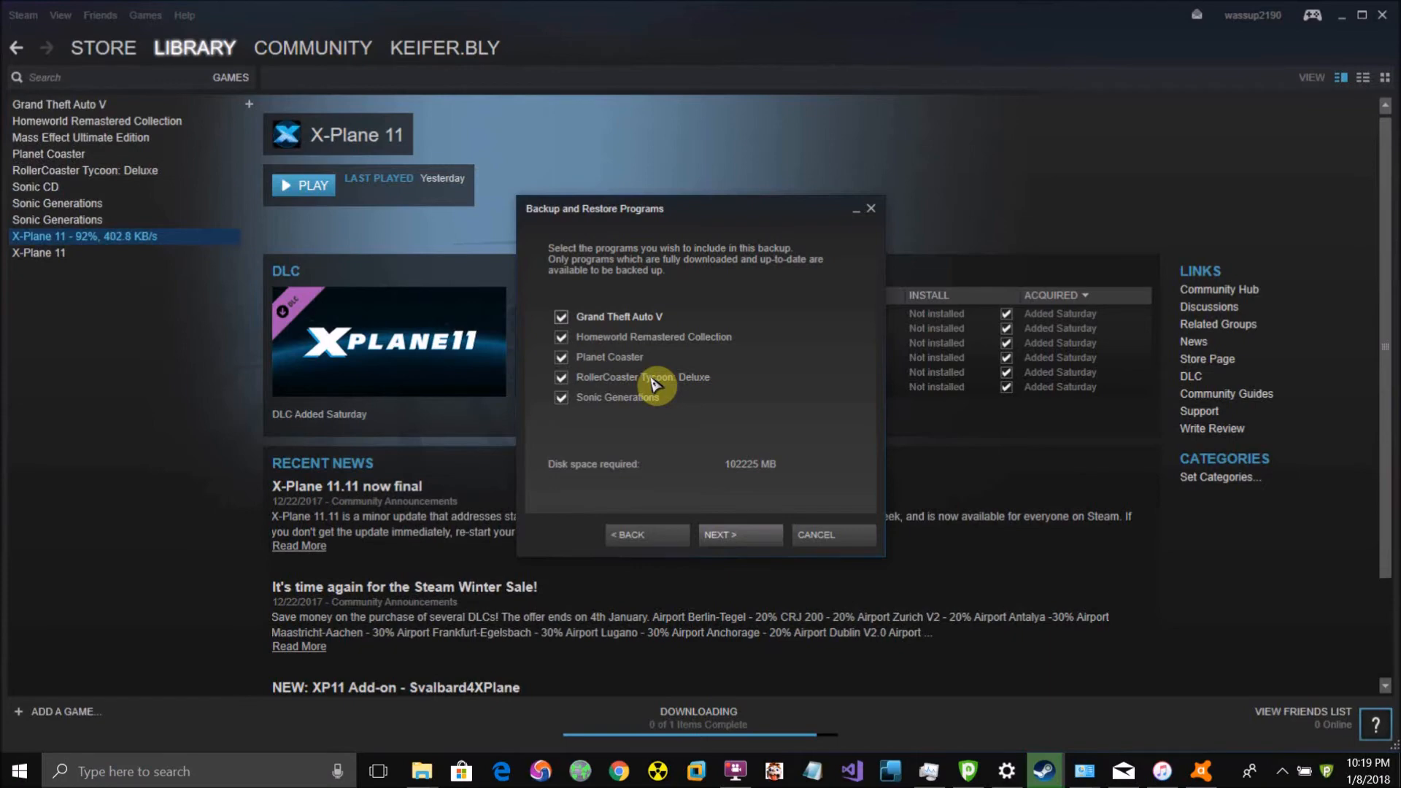
pyautogui.moveTo(597, 436)
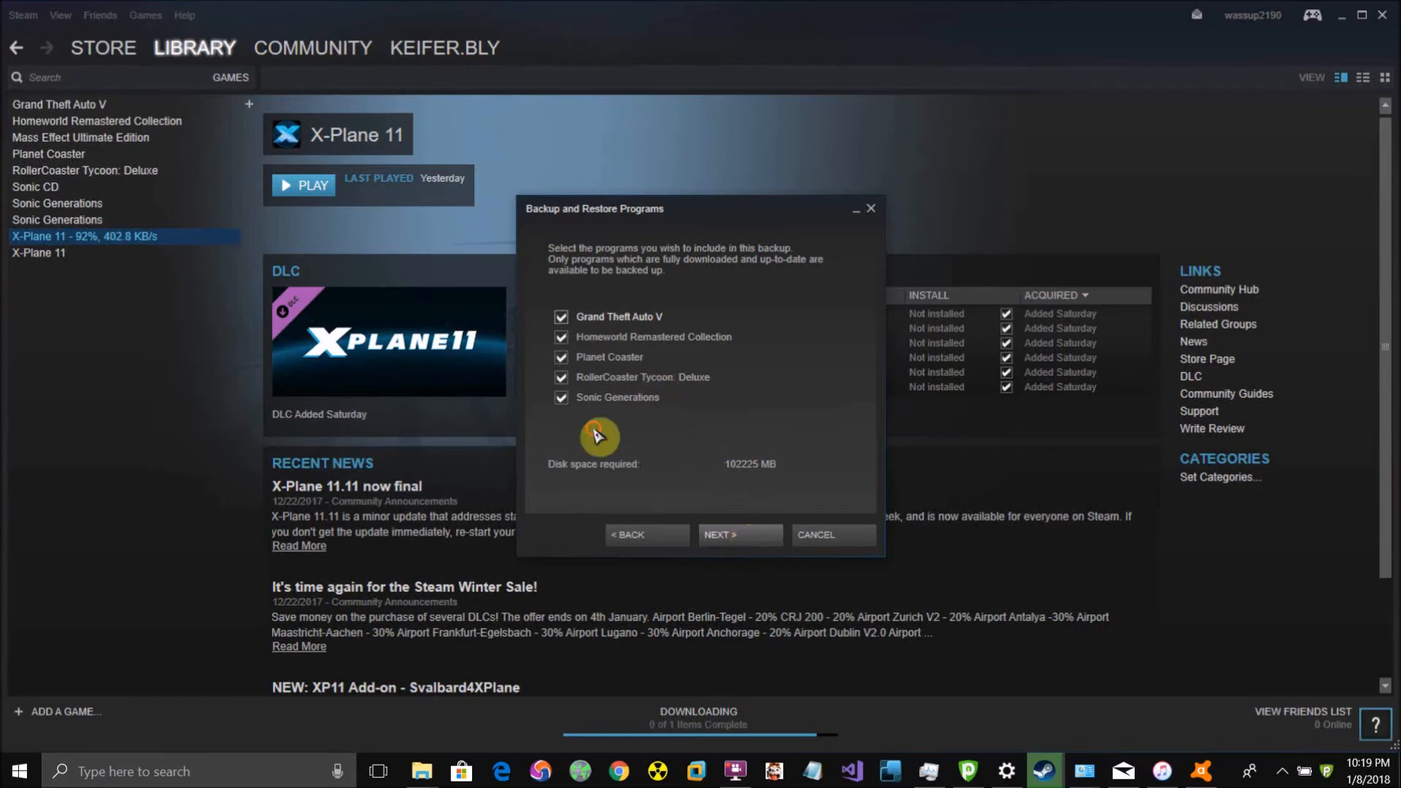
# Step: Advance to the destination step and expand the drive list in the folder picker
pyautogui.click(739, 534)
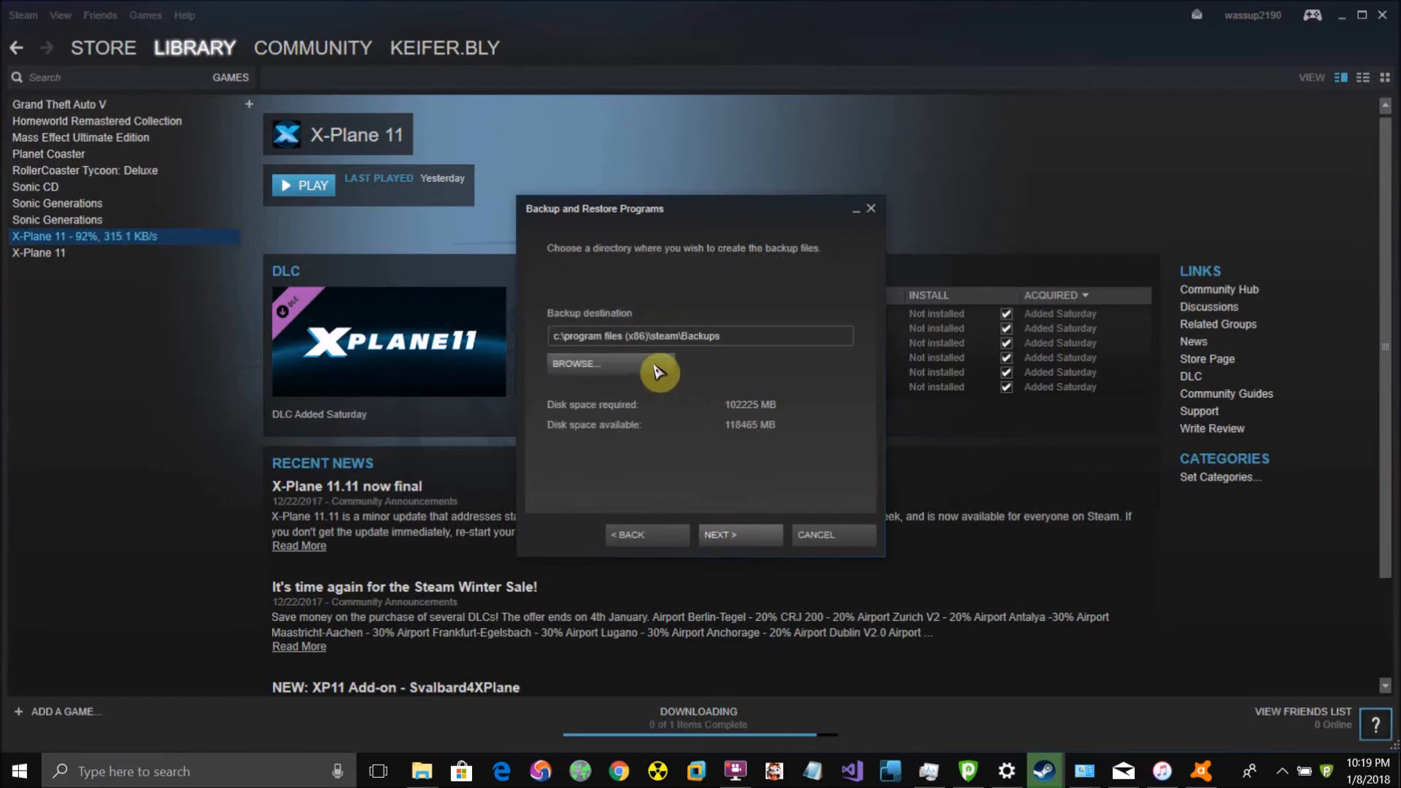
pyautogui.moveTo(526, 298)
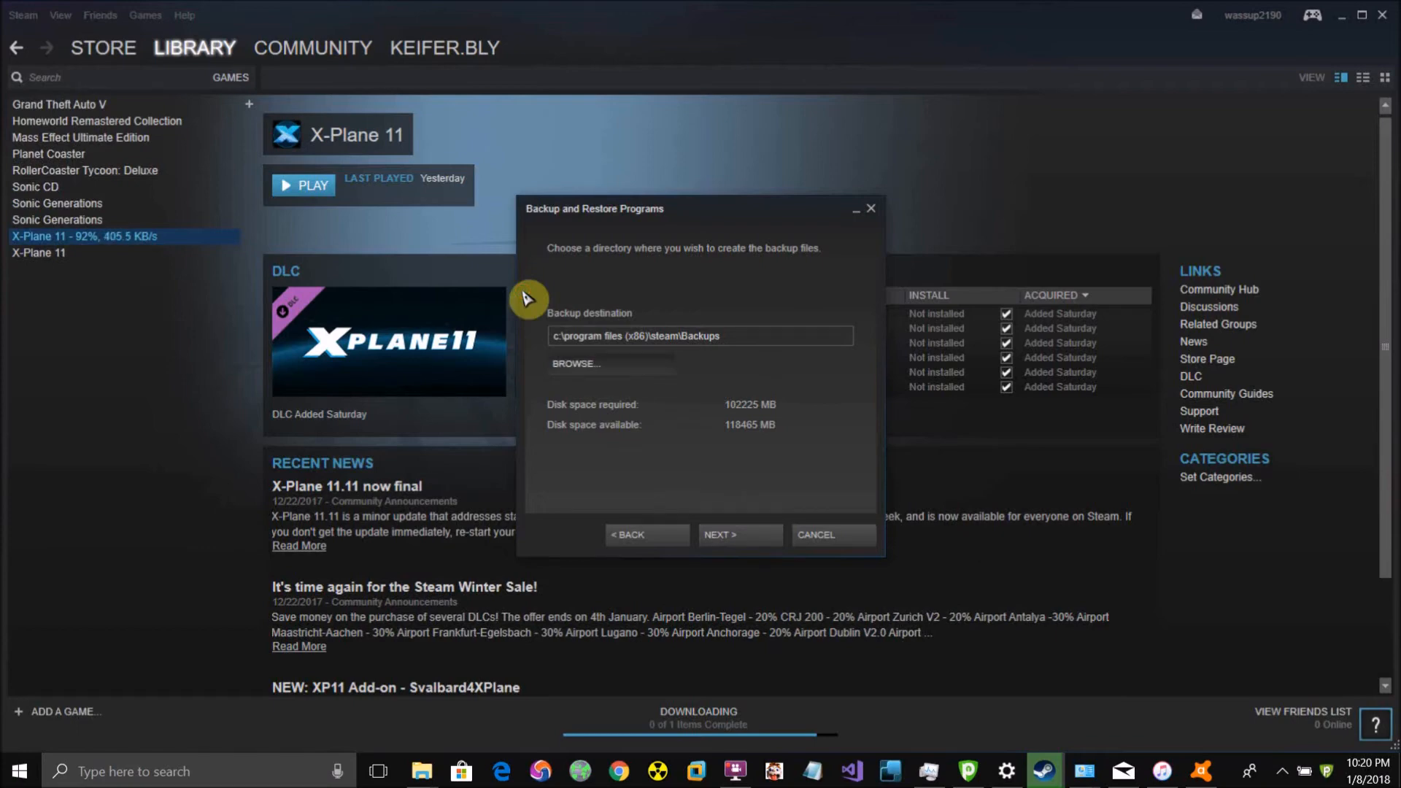
pyautogui.click(575, 363)
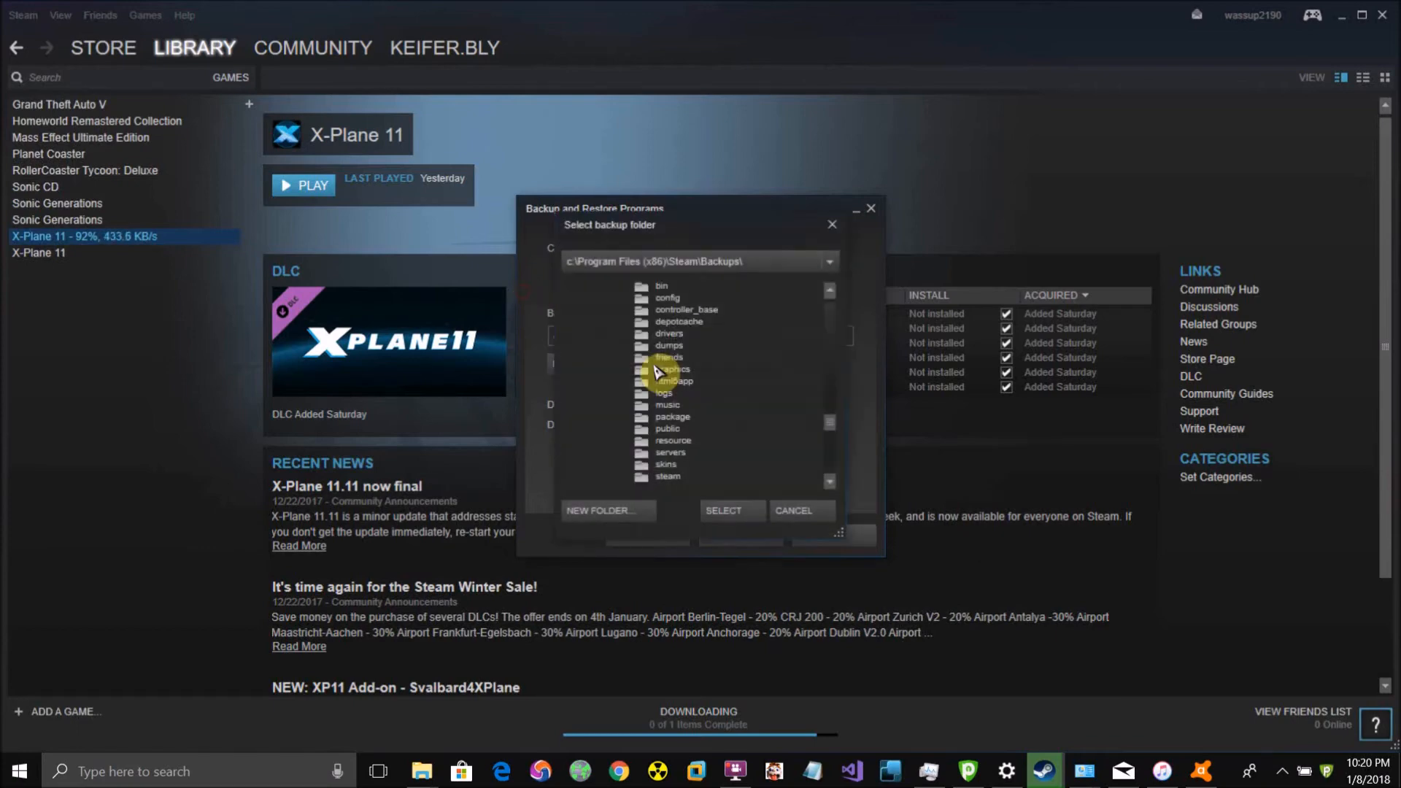
pyautogui.click(828, 262)
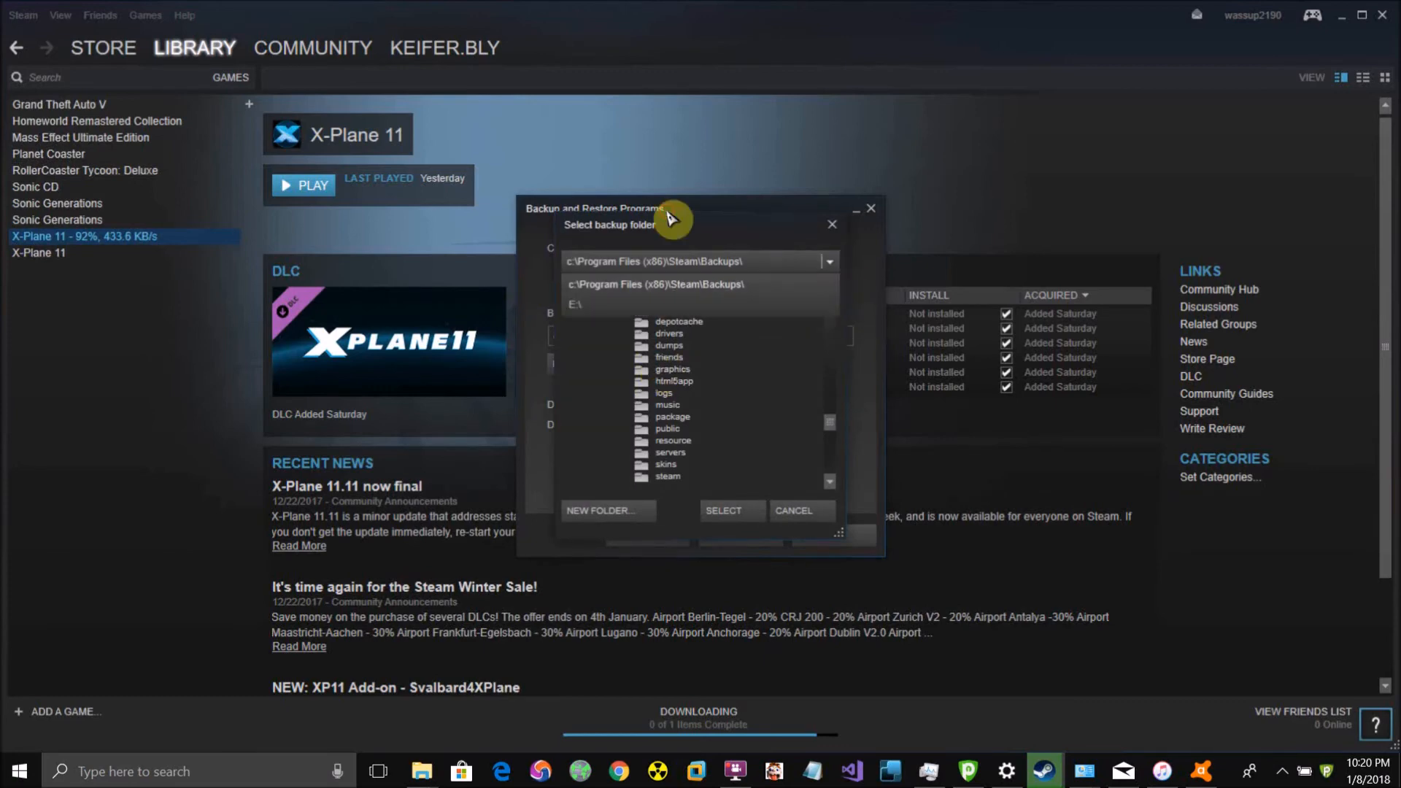
pyautogui.moveTo(823, 278)
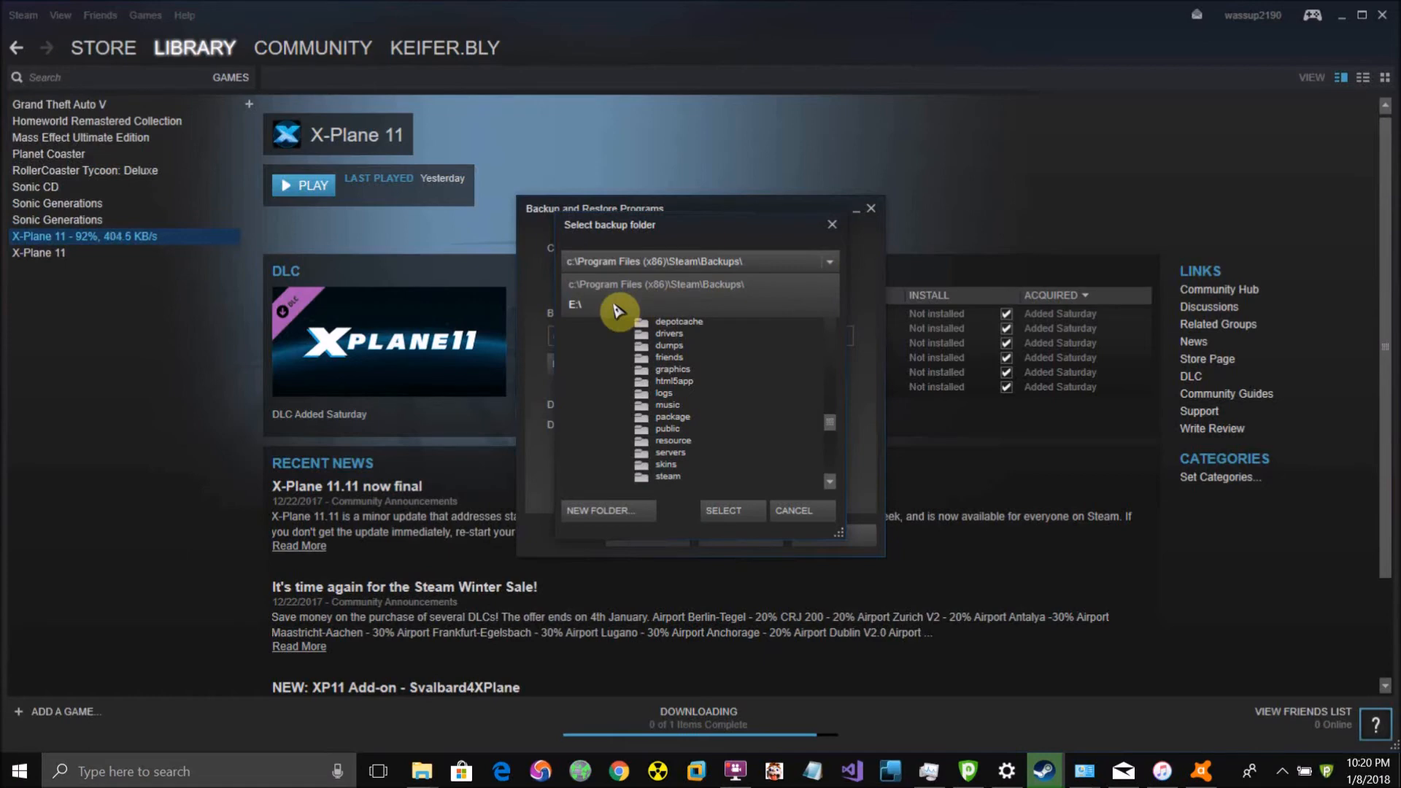
# Step: Create a new folder 'SteamBackup' on drive E:\ as the backup destination
pyautogui.click(603, 511)
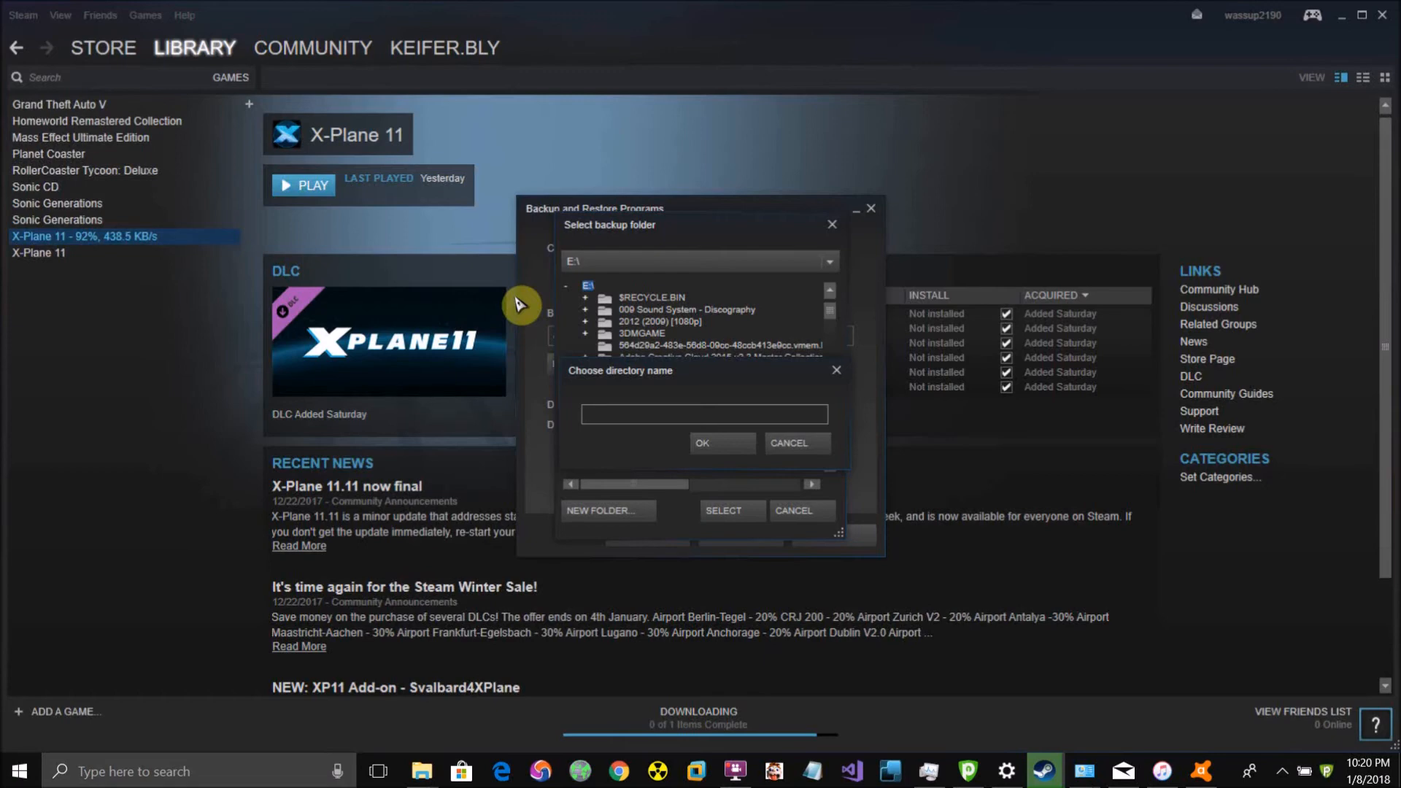
pyautogui.write('Steam')
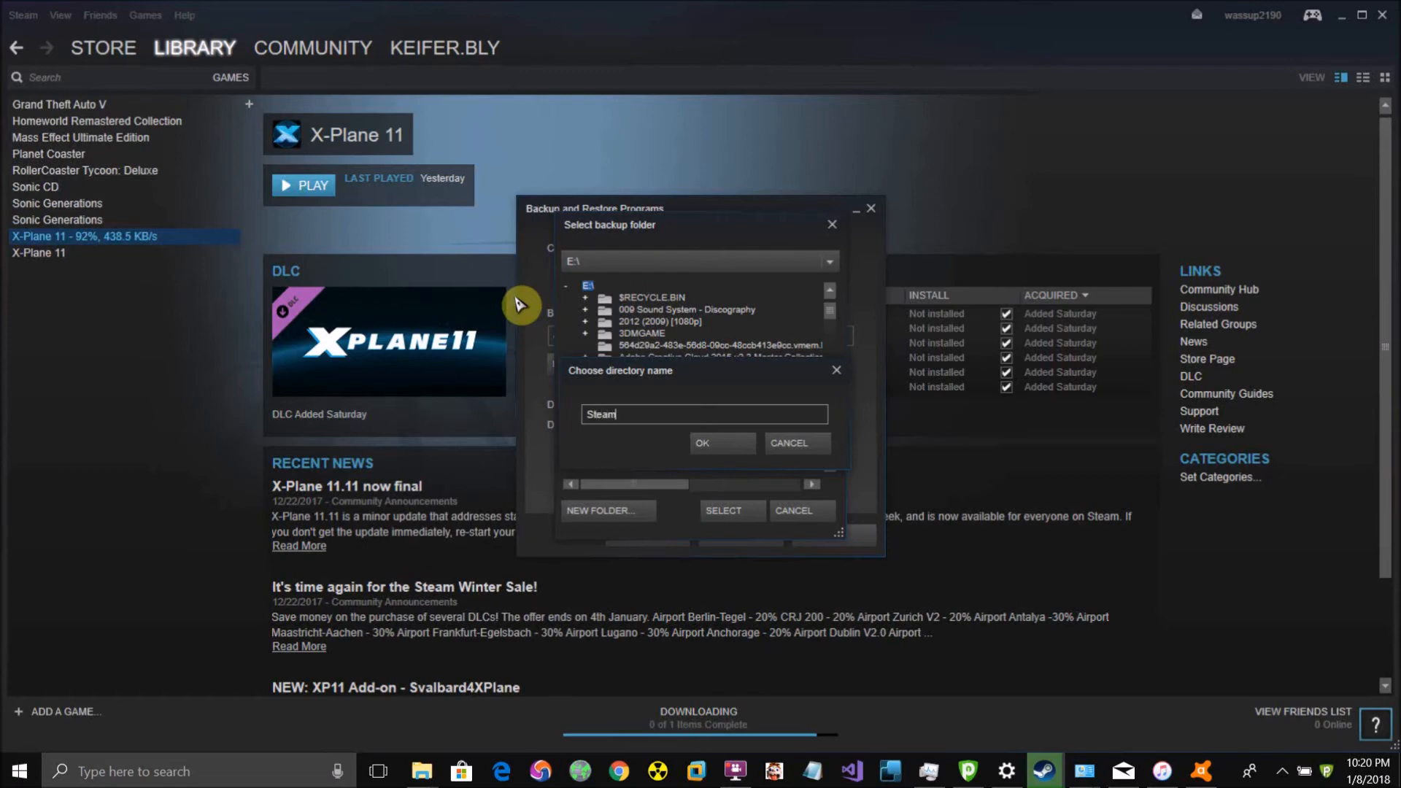
pyautogui.write('B')
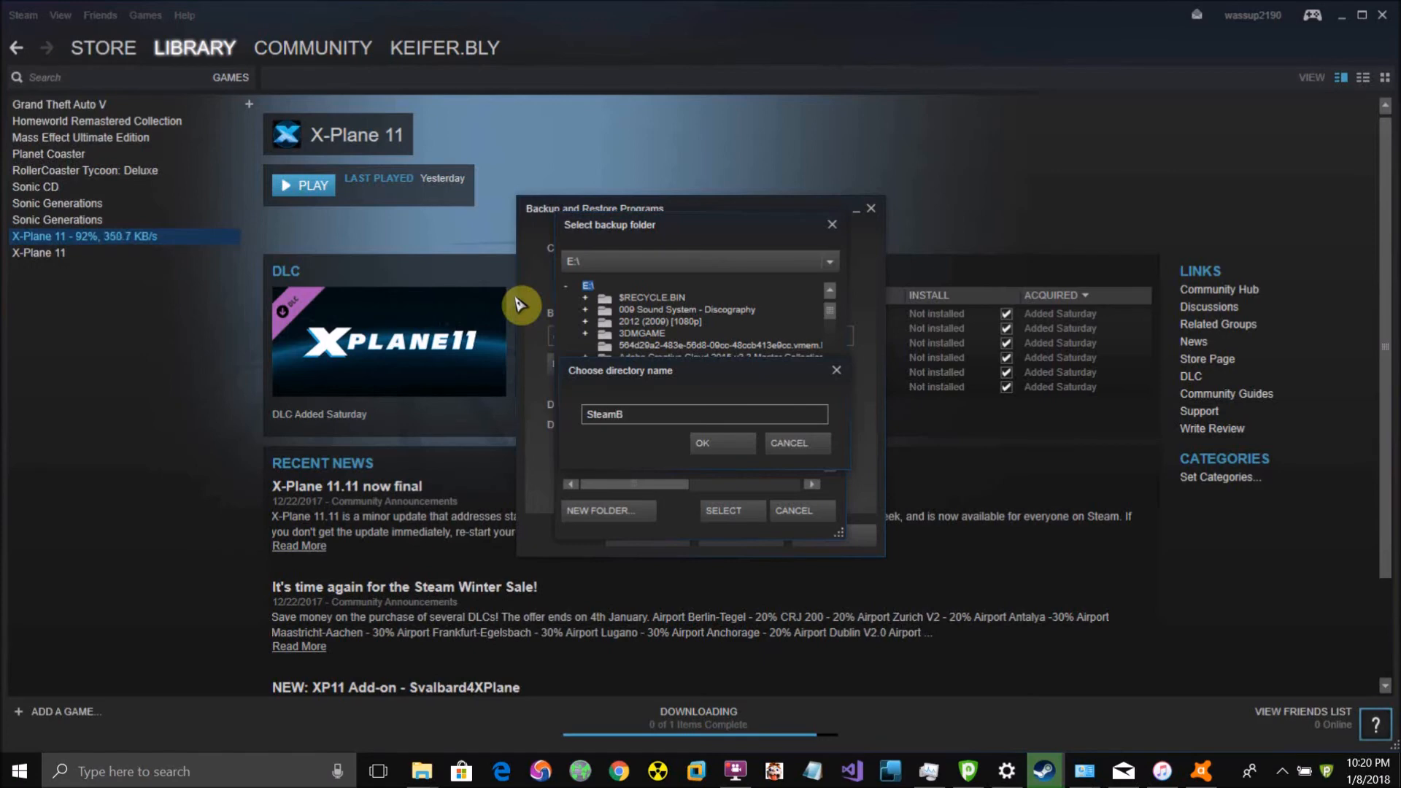
pyautogui.write('ackup')
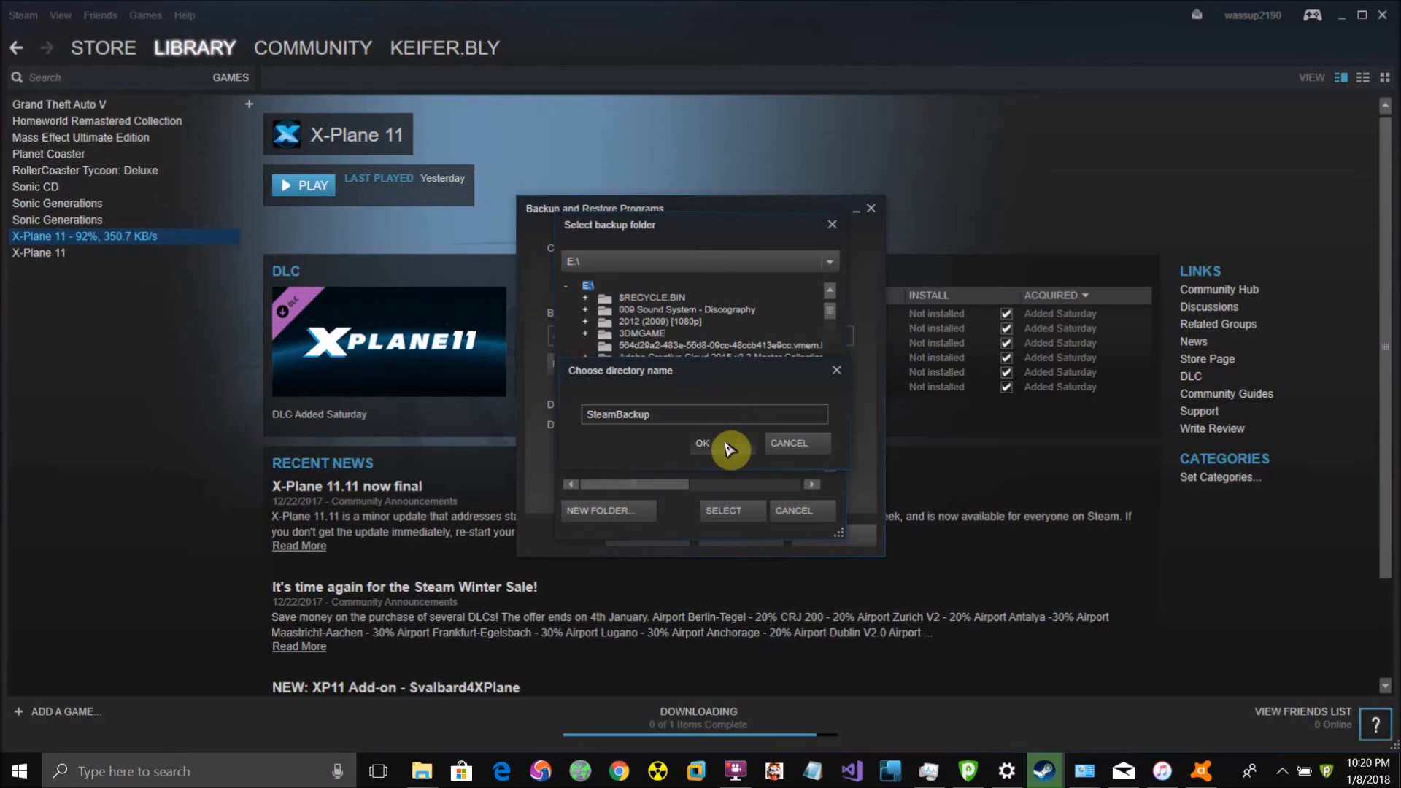
pyautogui.click(702, 444)
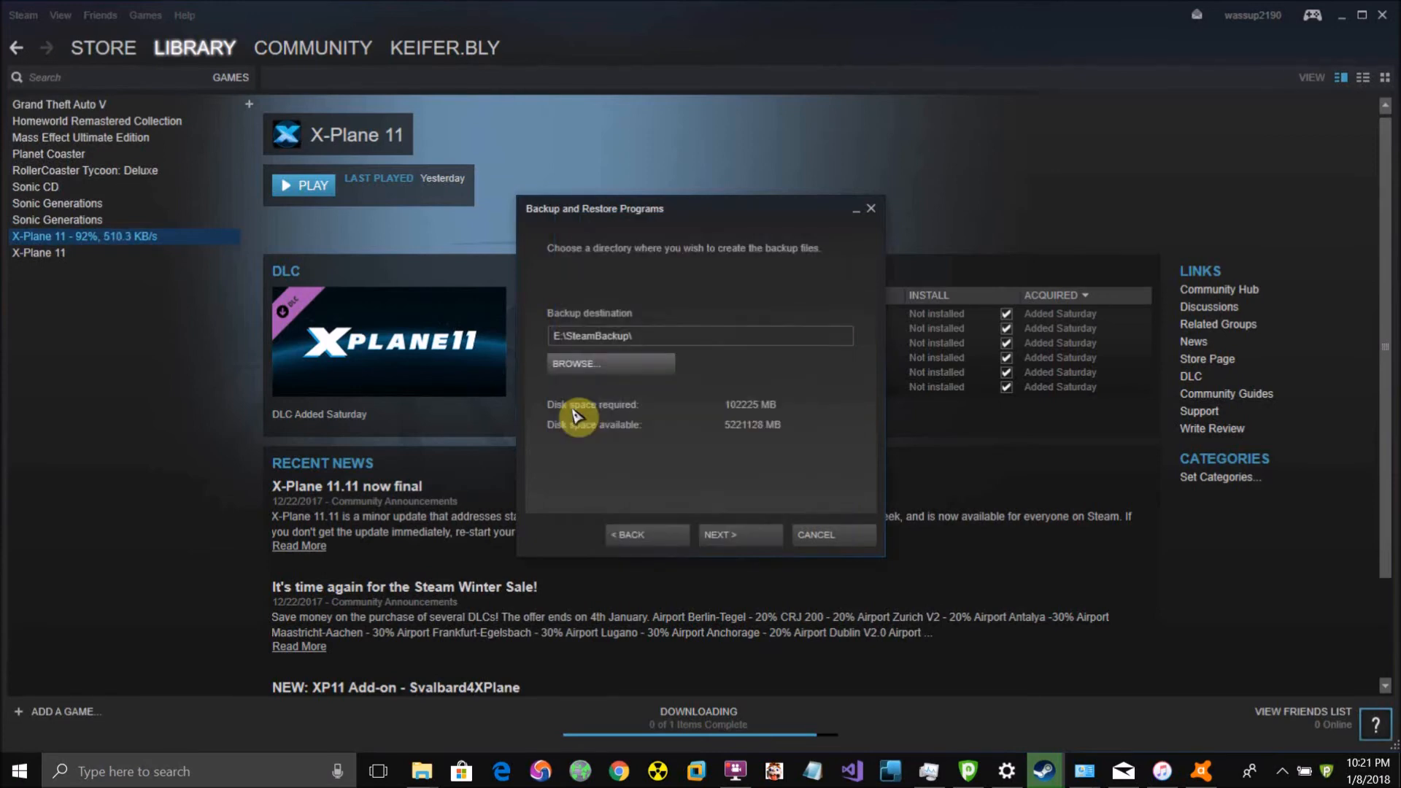
pyautogui.moveTo(740, 535)
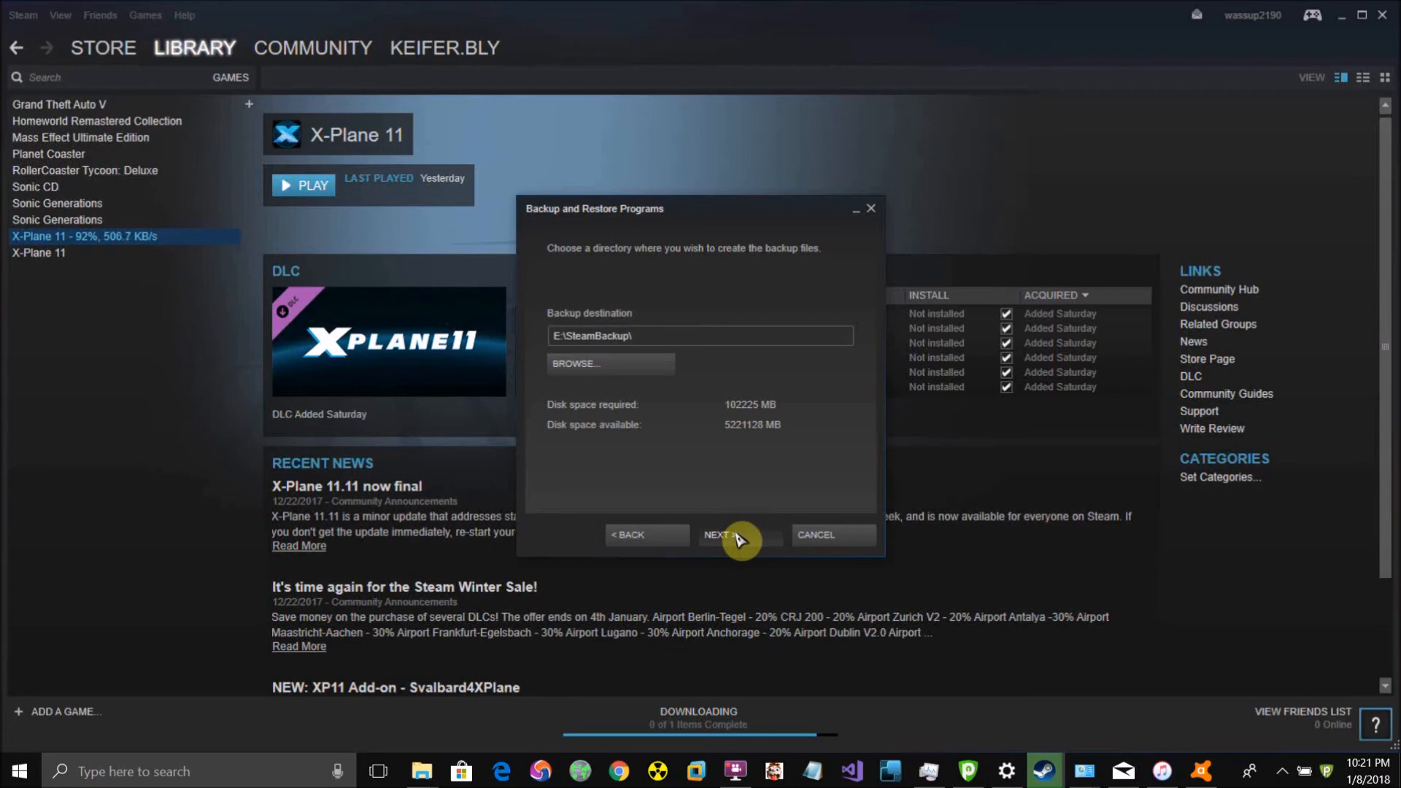
# Step: Move to the file name step and show the CD, DVD and Custom size choices
pyautogui.click(733, 535)
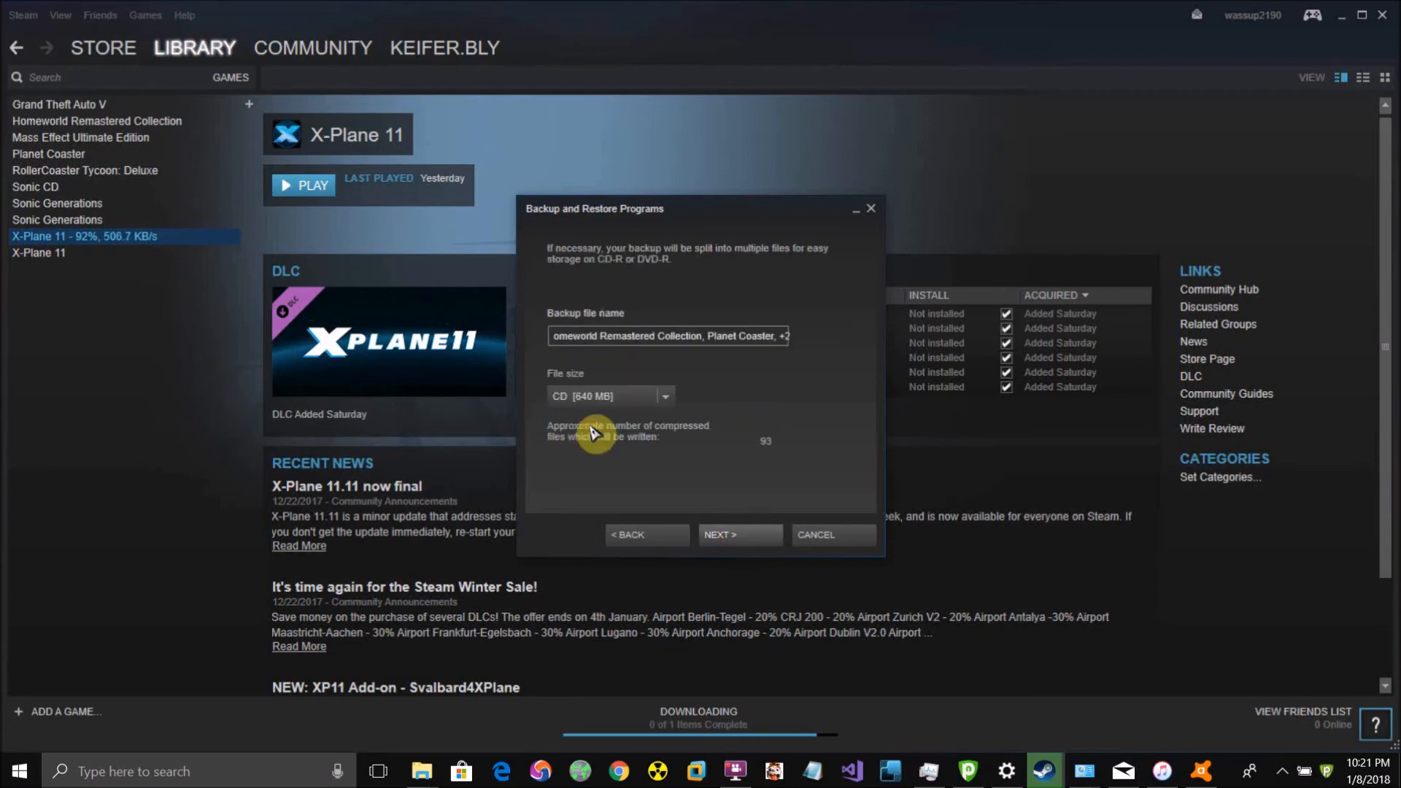
pyautogui.moveTo(673, 403)
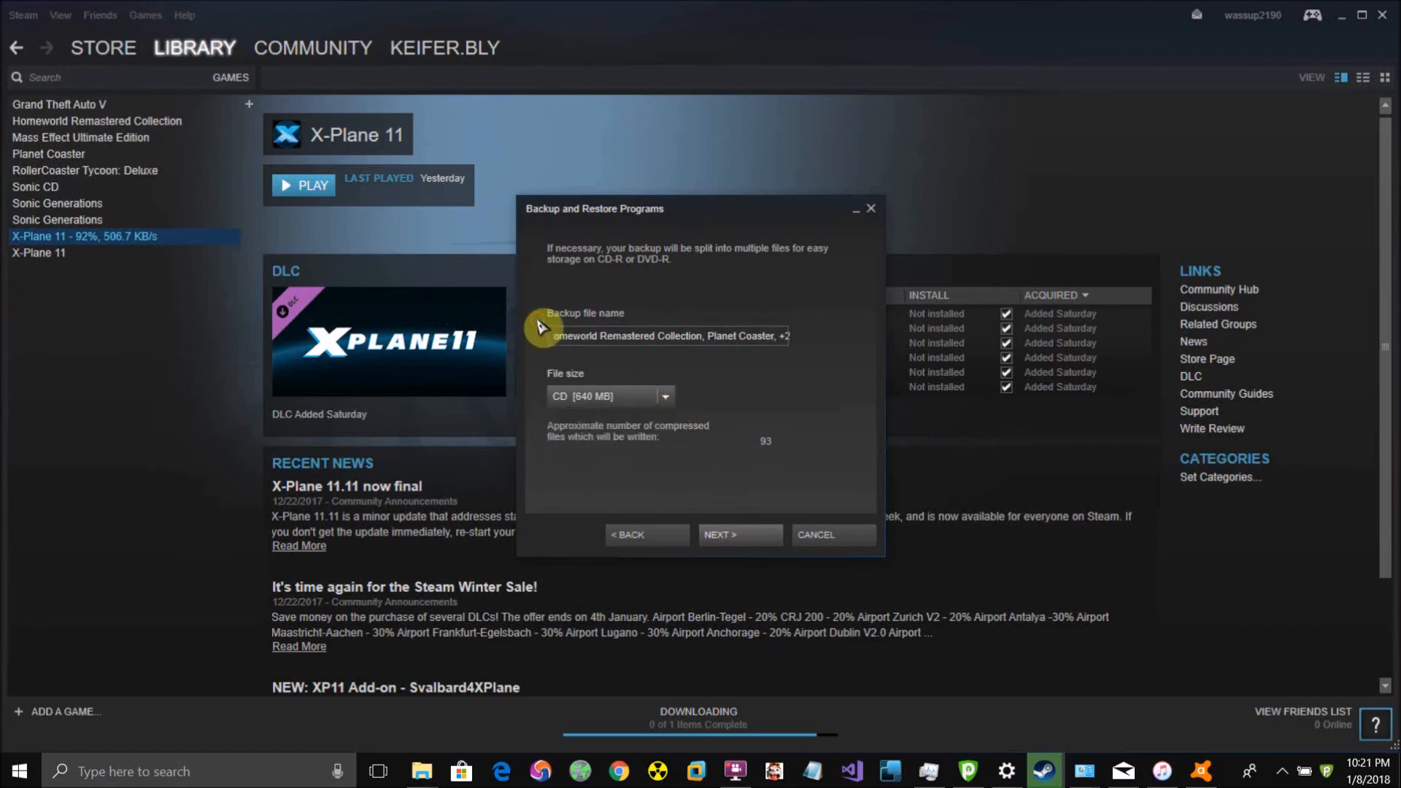
pyautogui.moveTo(690, 448)
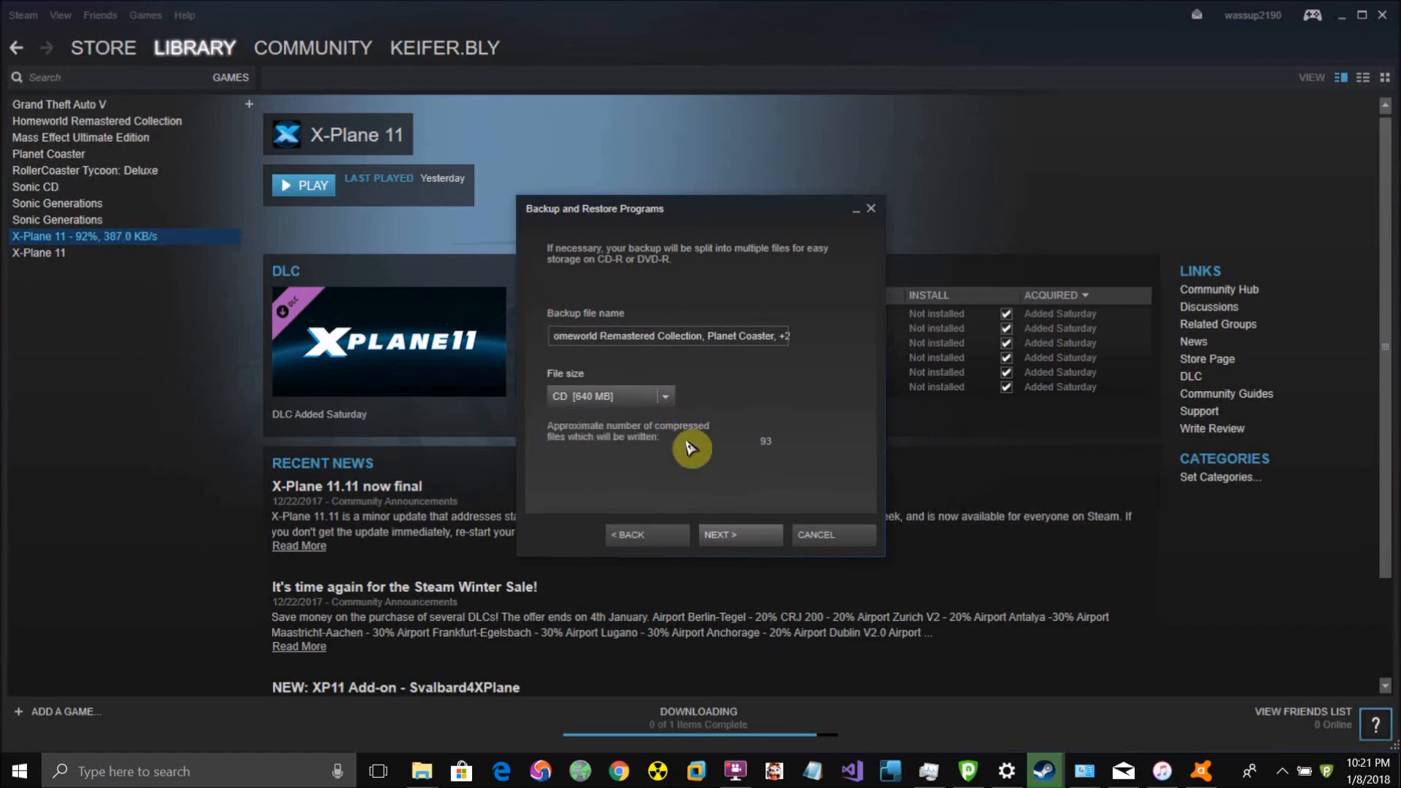
pyautogui.click(665, 395)
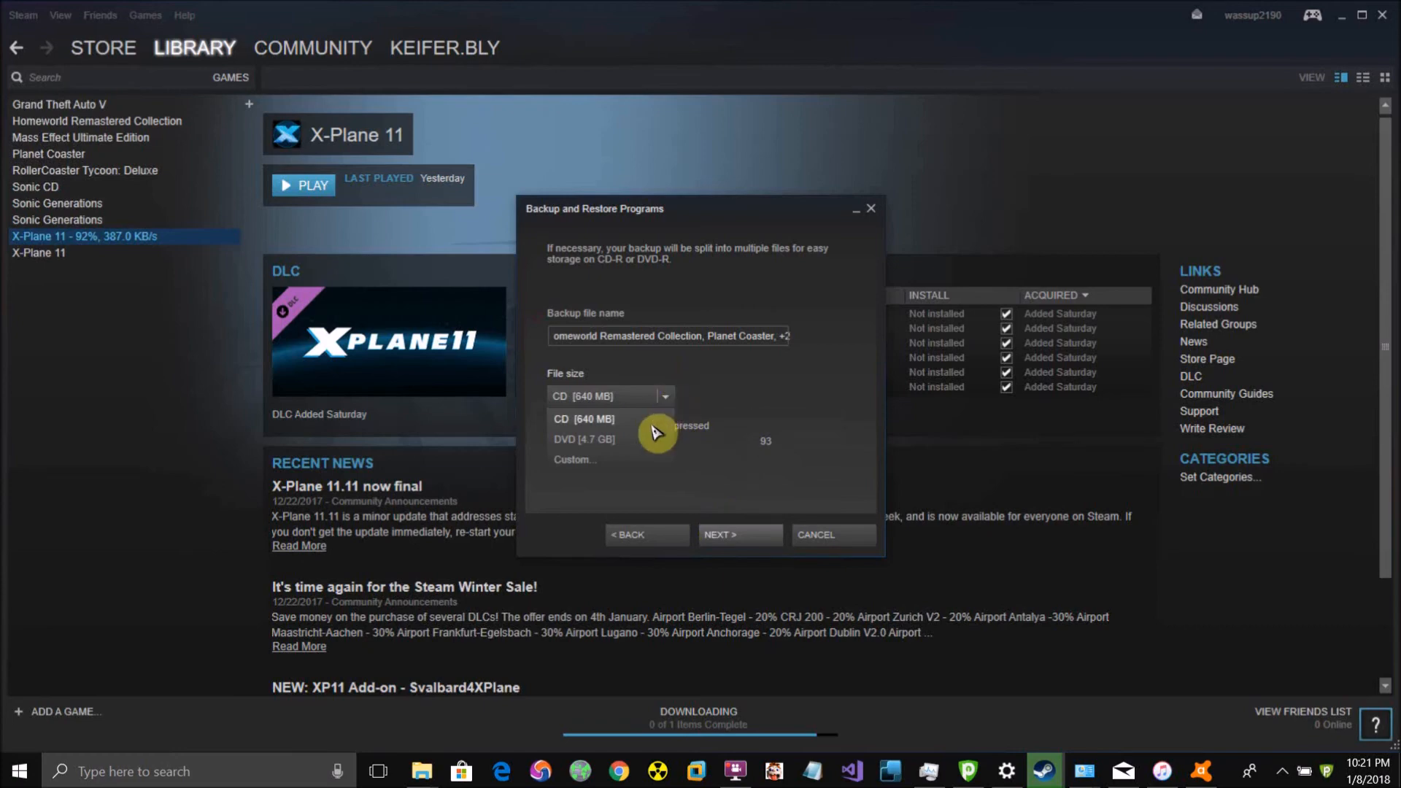
# Step: Start the backup, compressing Grand Theft Auto V and the other selected games
pyautogui.click(739, 534)
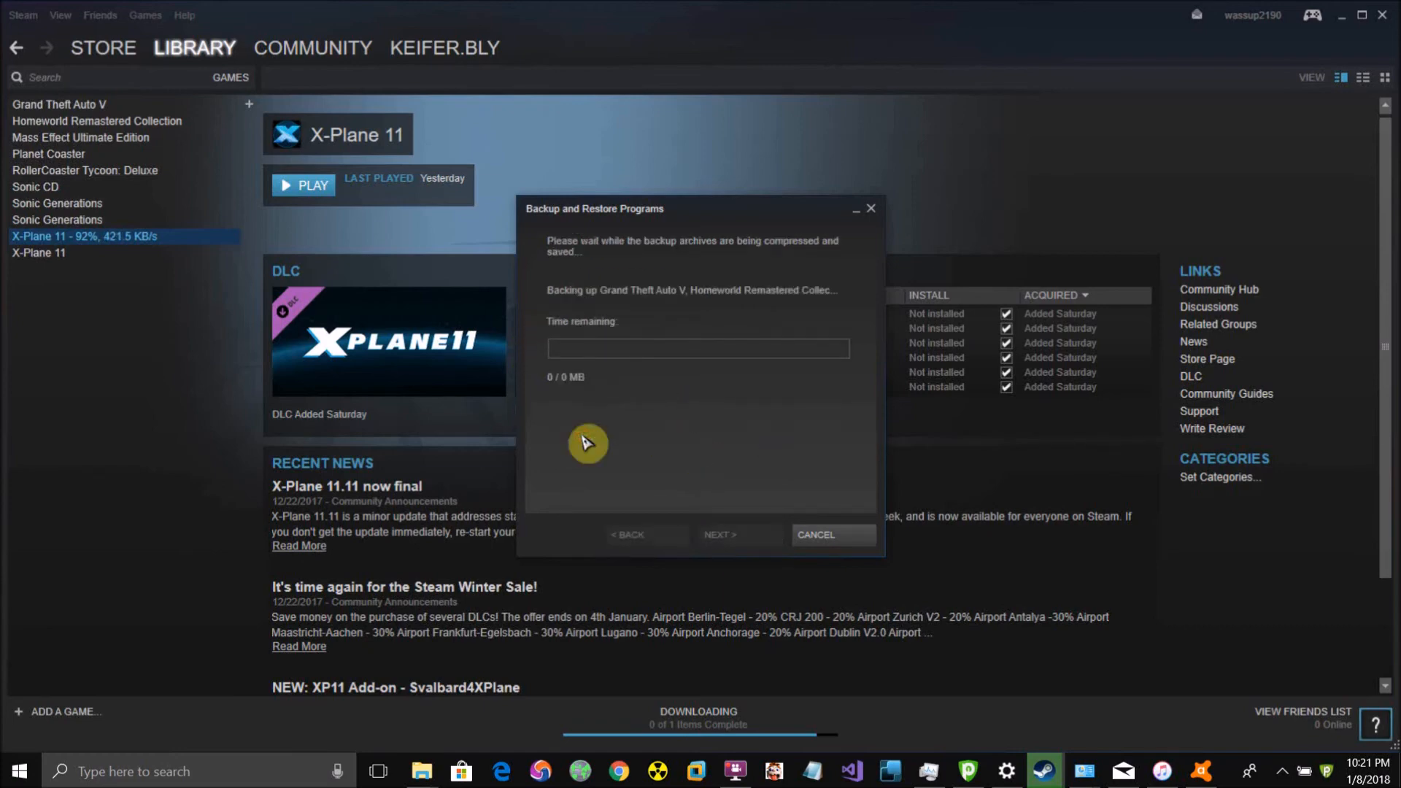
pyautogui.moveTo(733, 551)
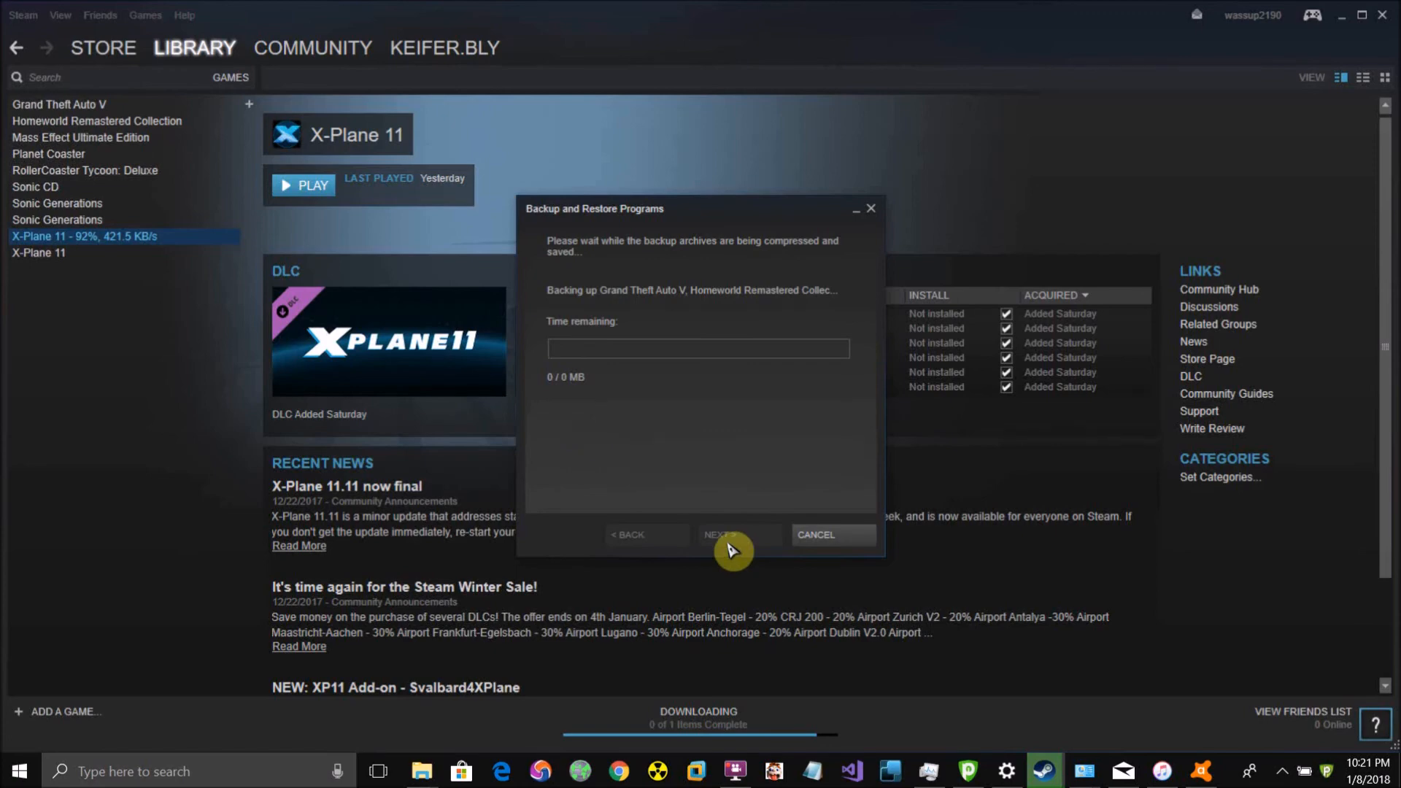